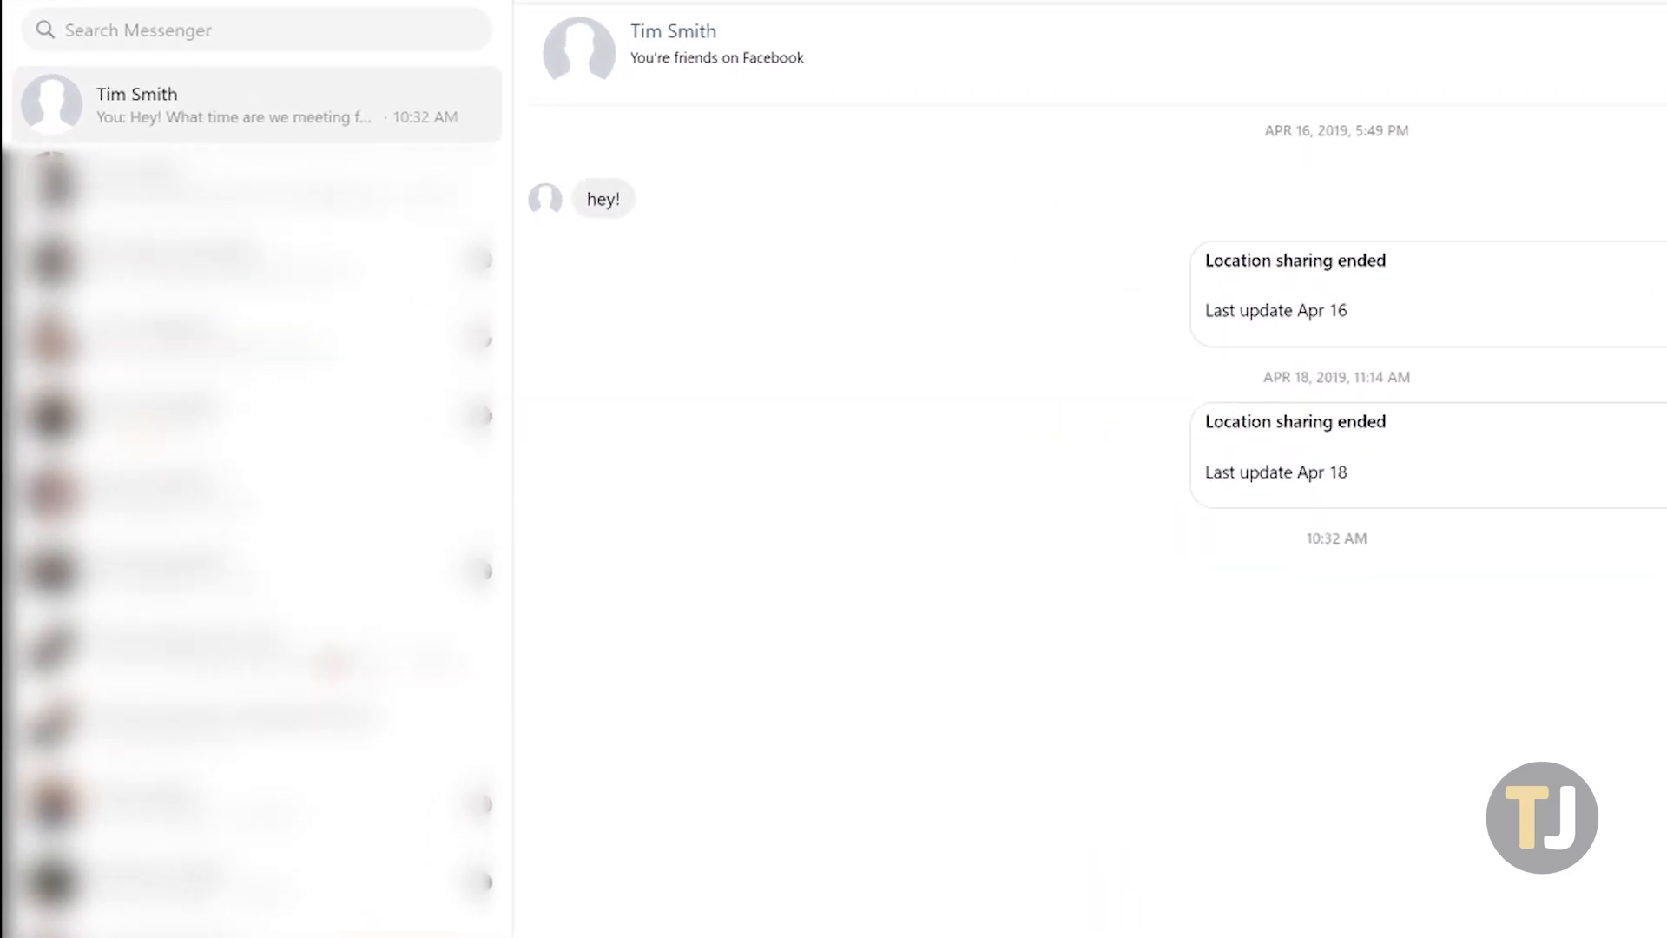
pyautogui.moveTo(1544, 672)
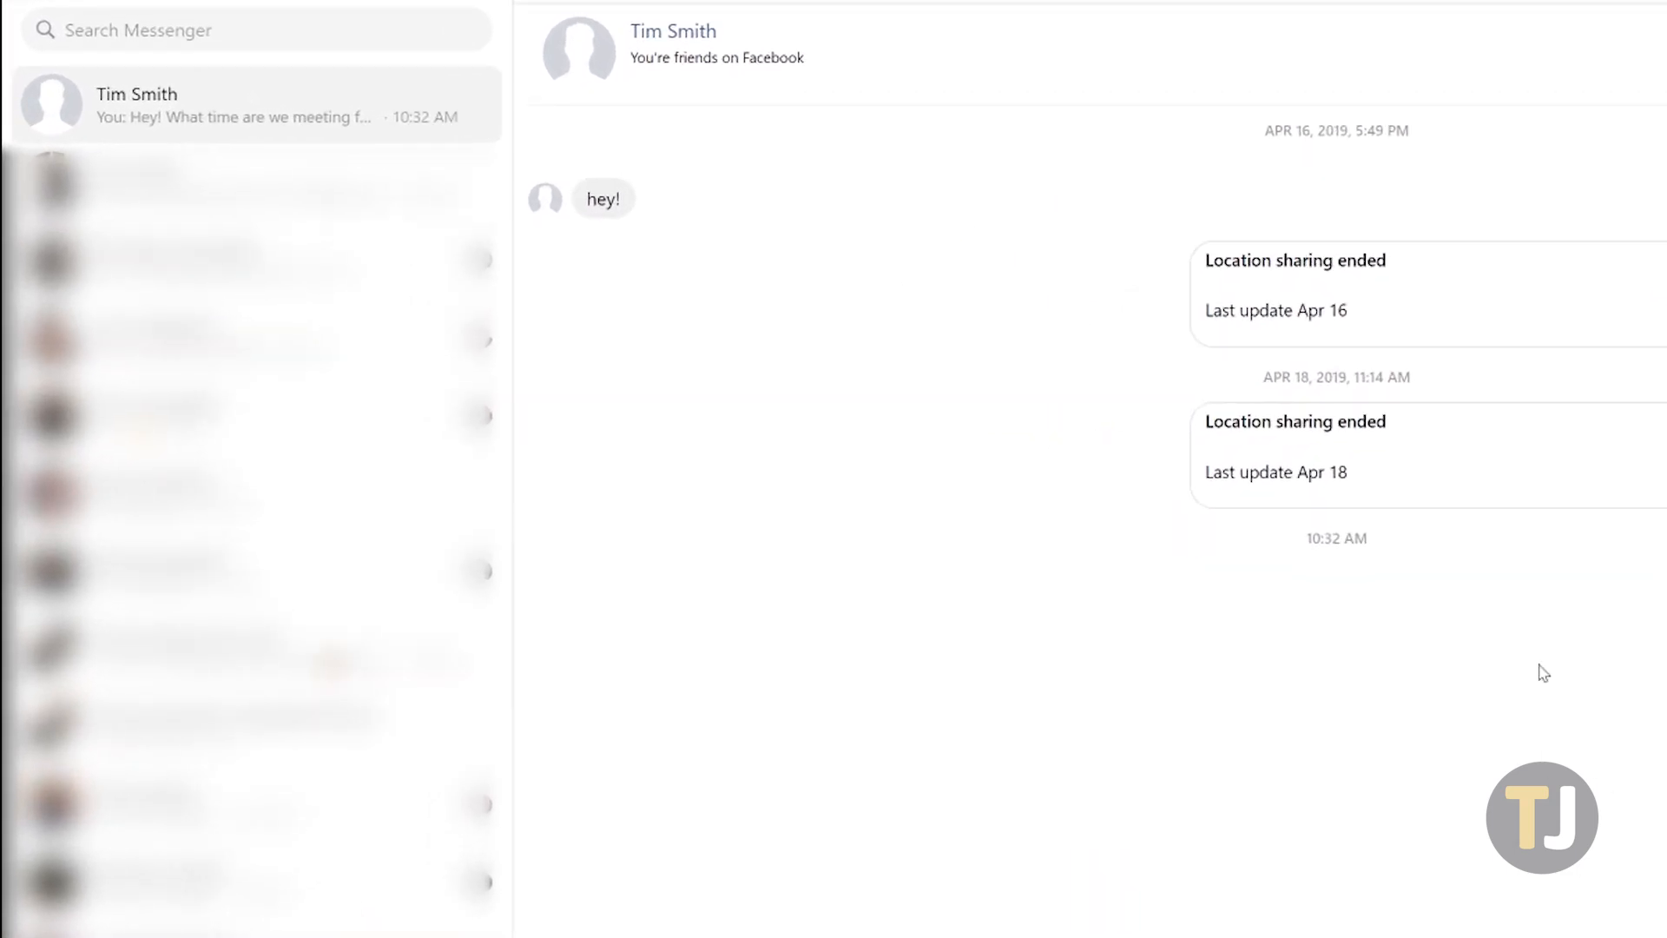
pyautogui.moveTo(889, 169)
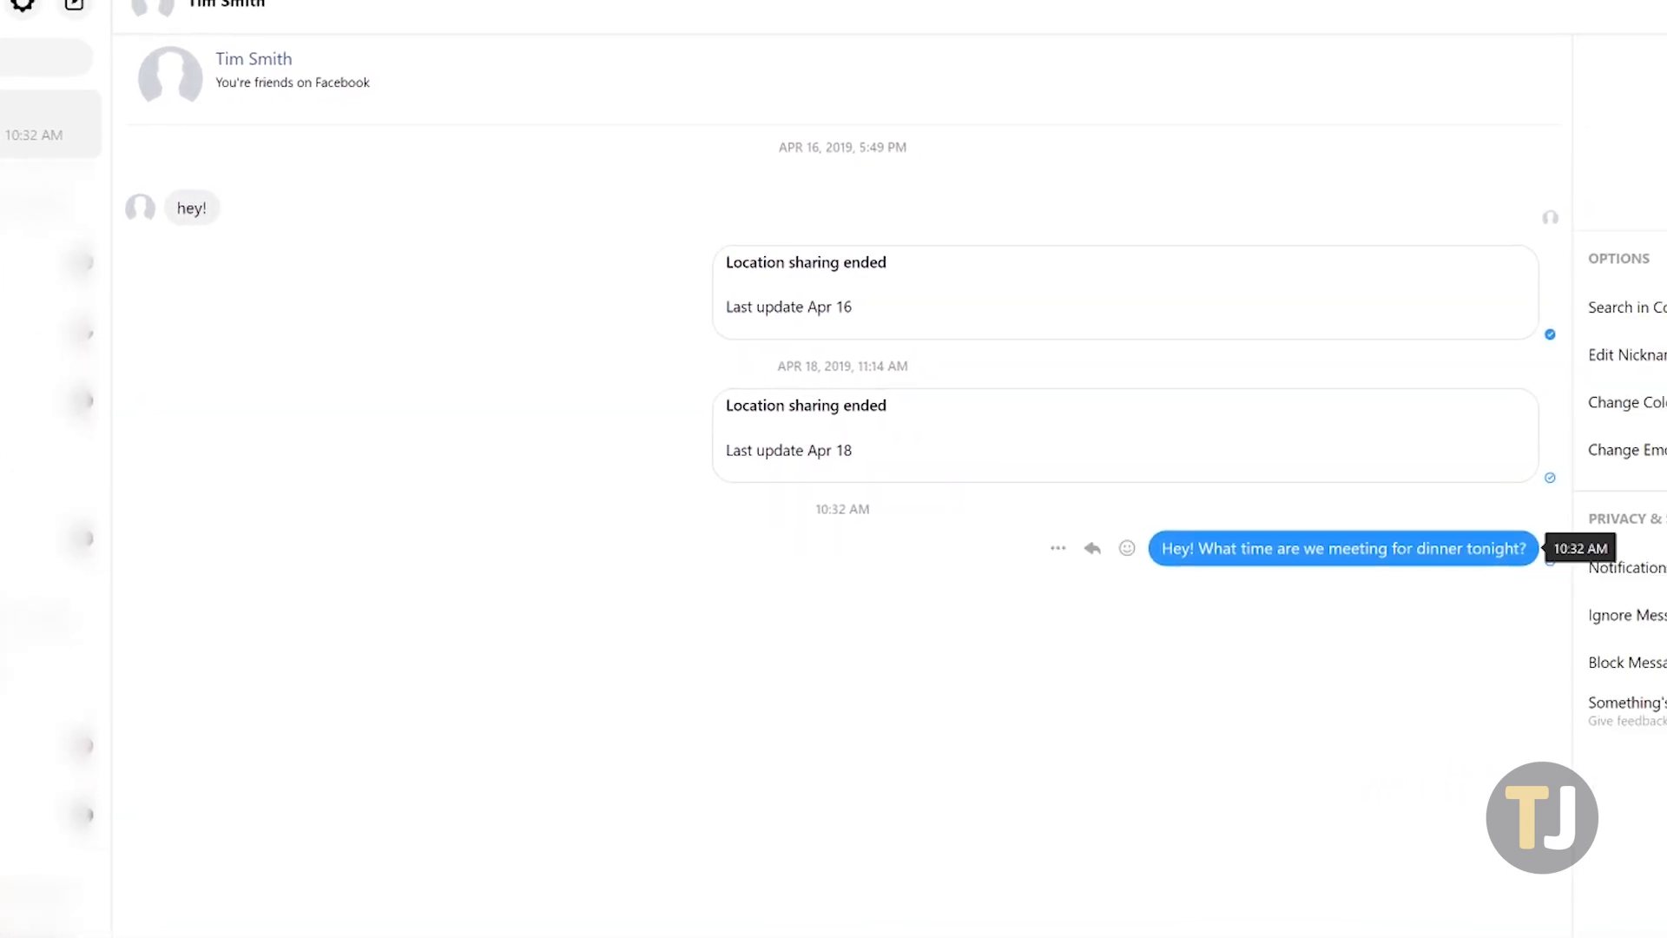
pyautogui.moveTo(646, 295)
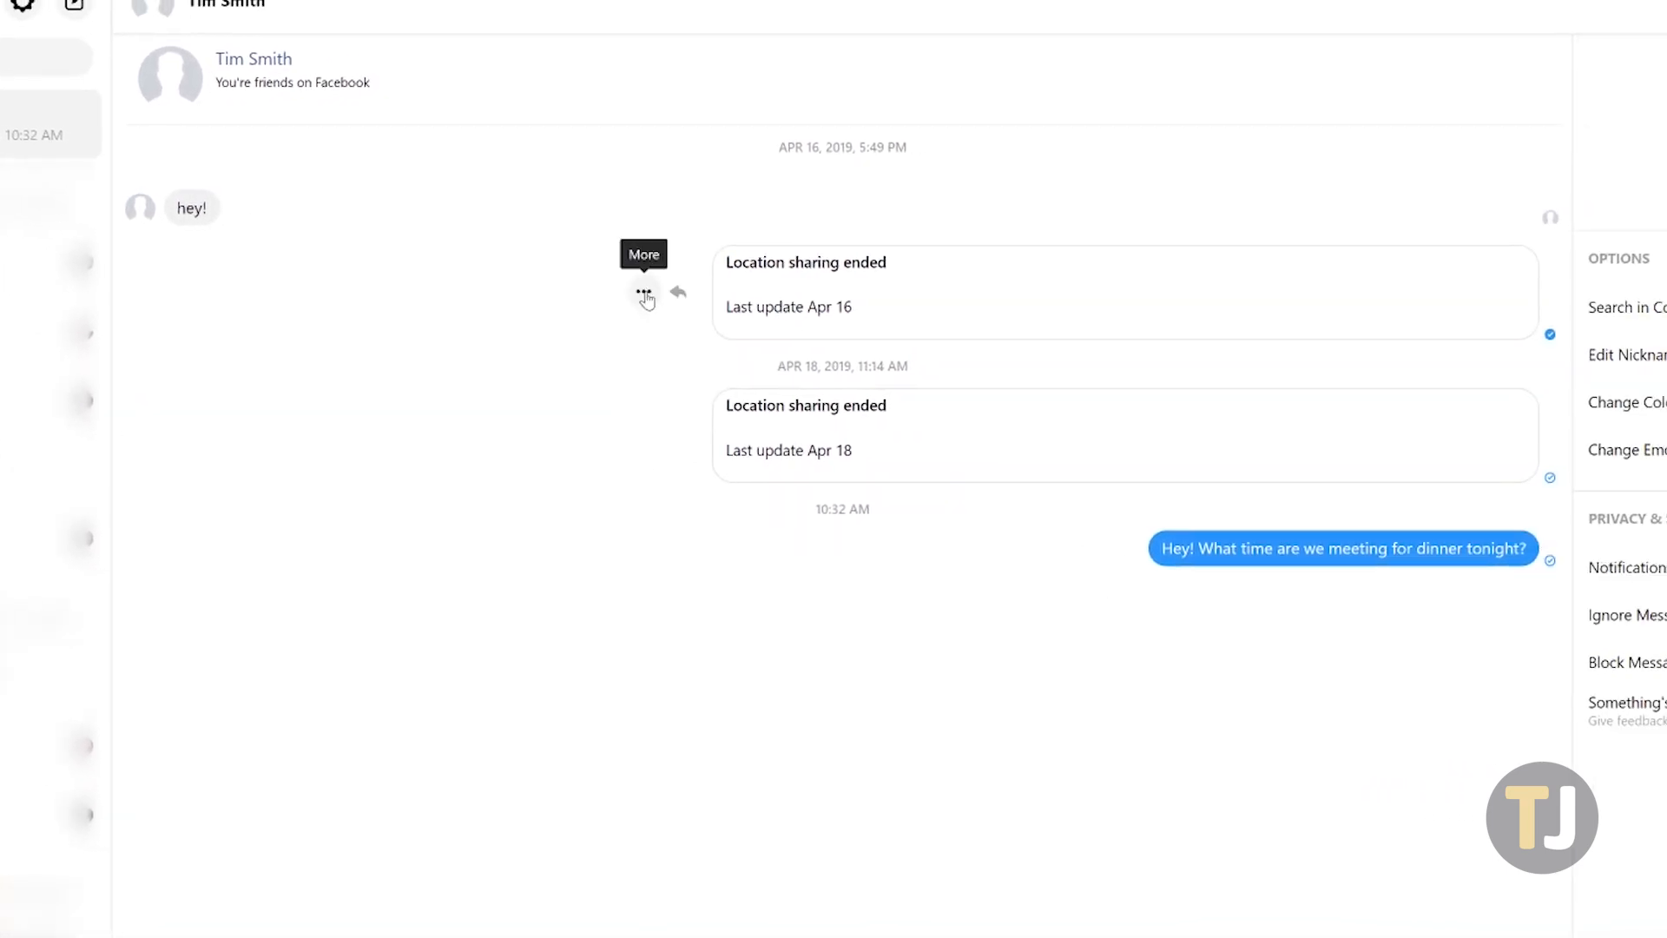
pyautogui.click(642, 292)
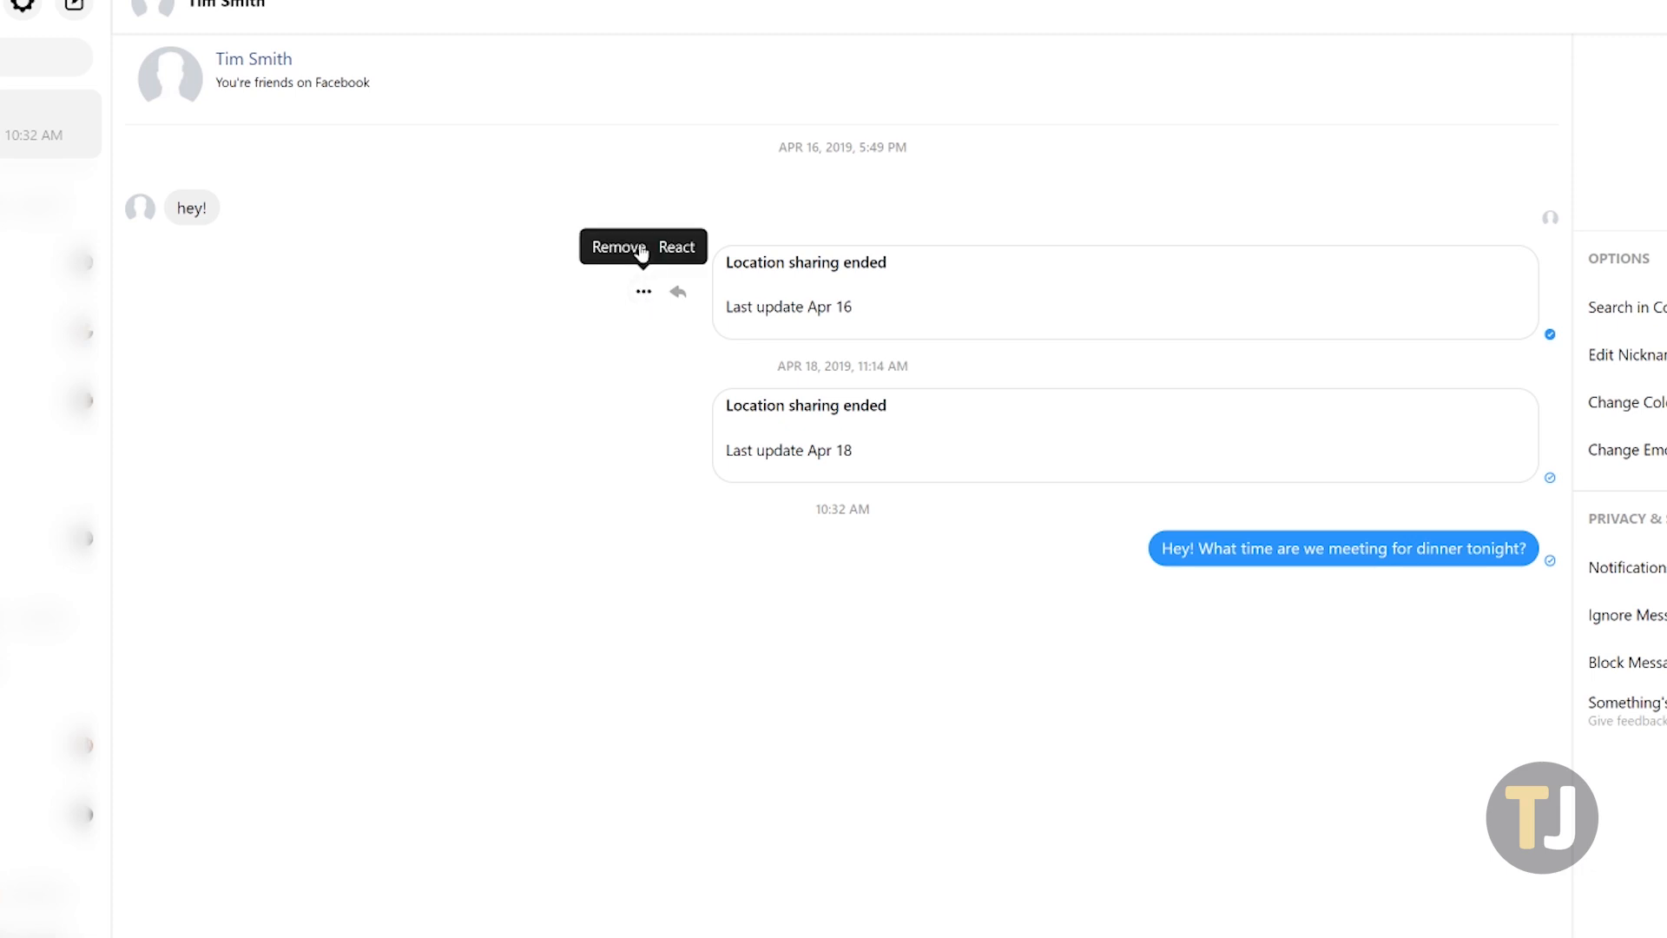
pyautogui.moveTo(609, 252)
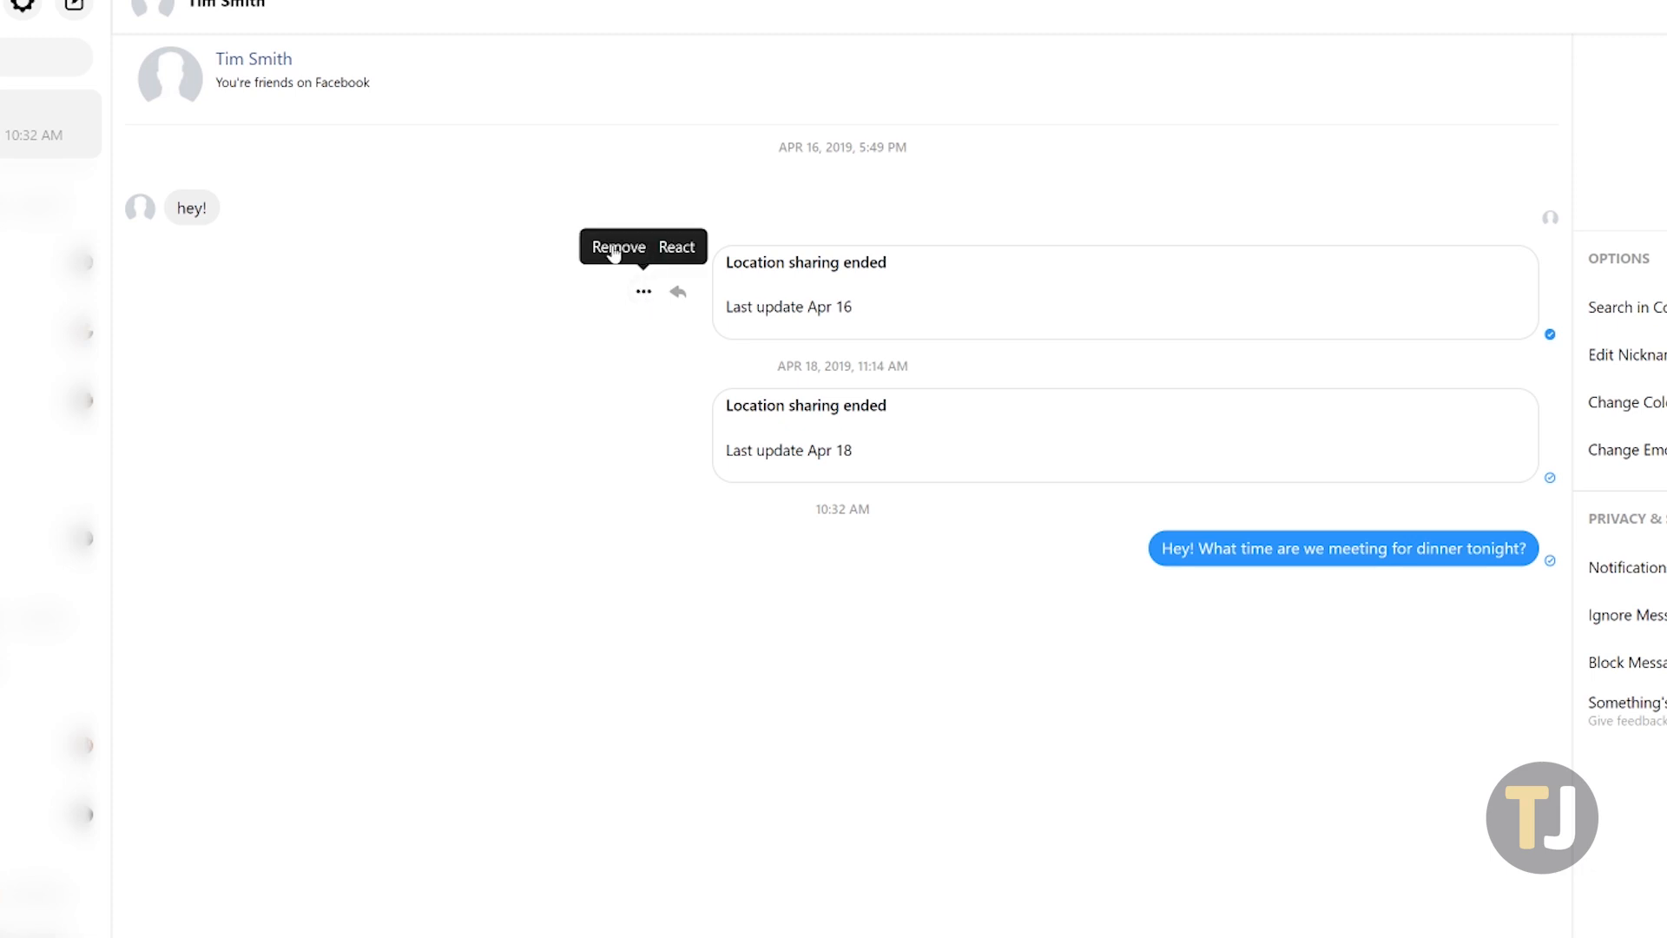
pyautogui.click(619, 246)
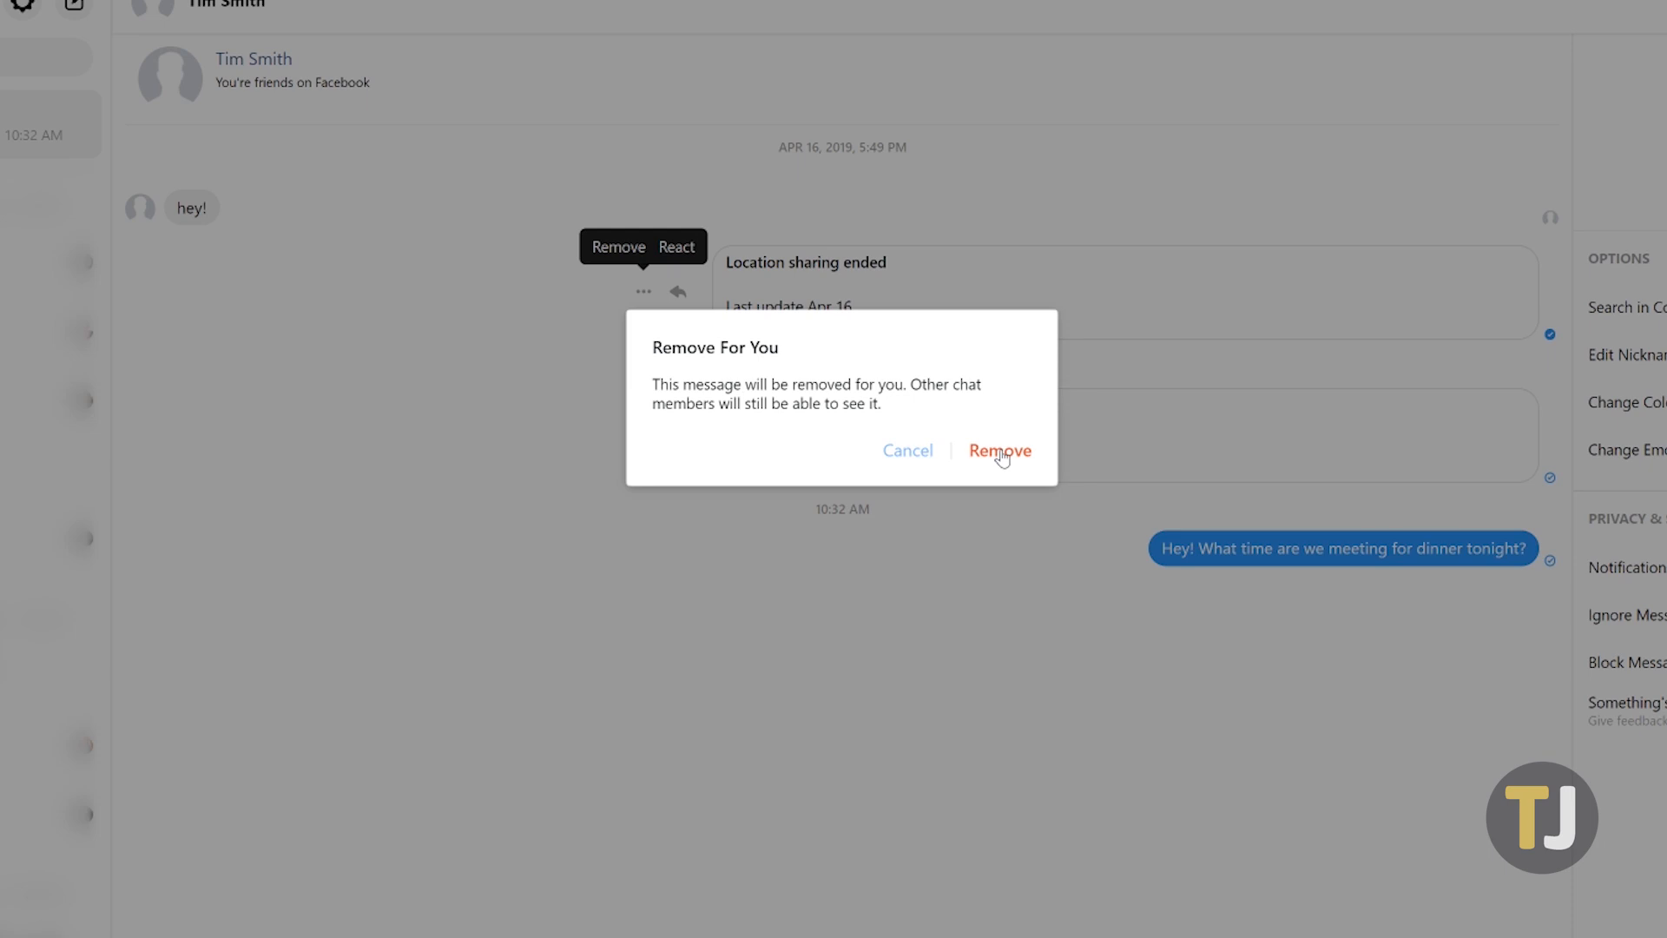
pyautogui.click(998, 450)
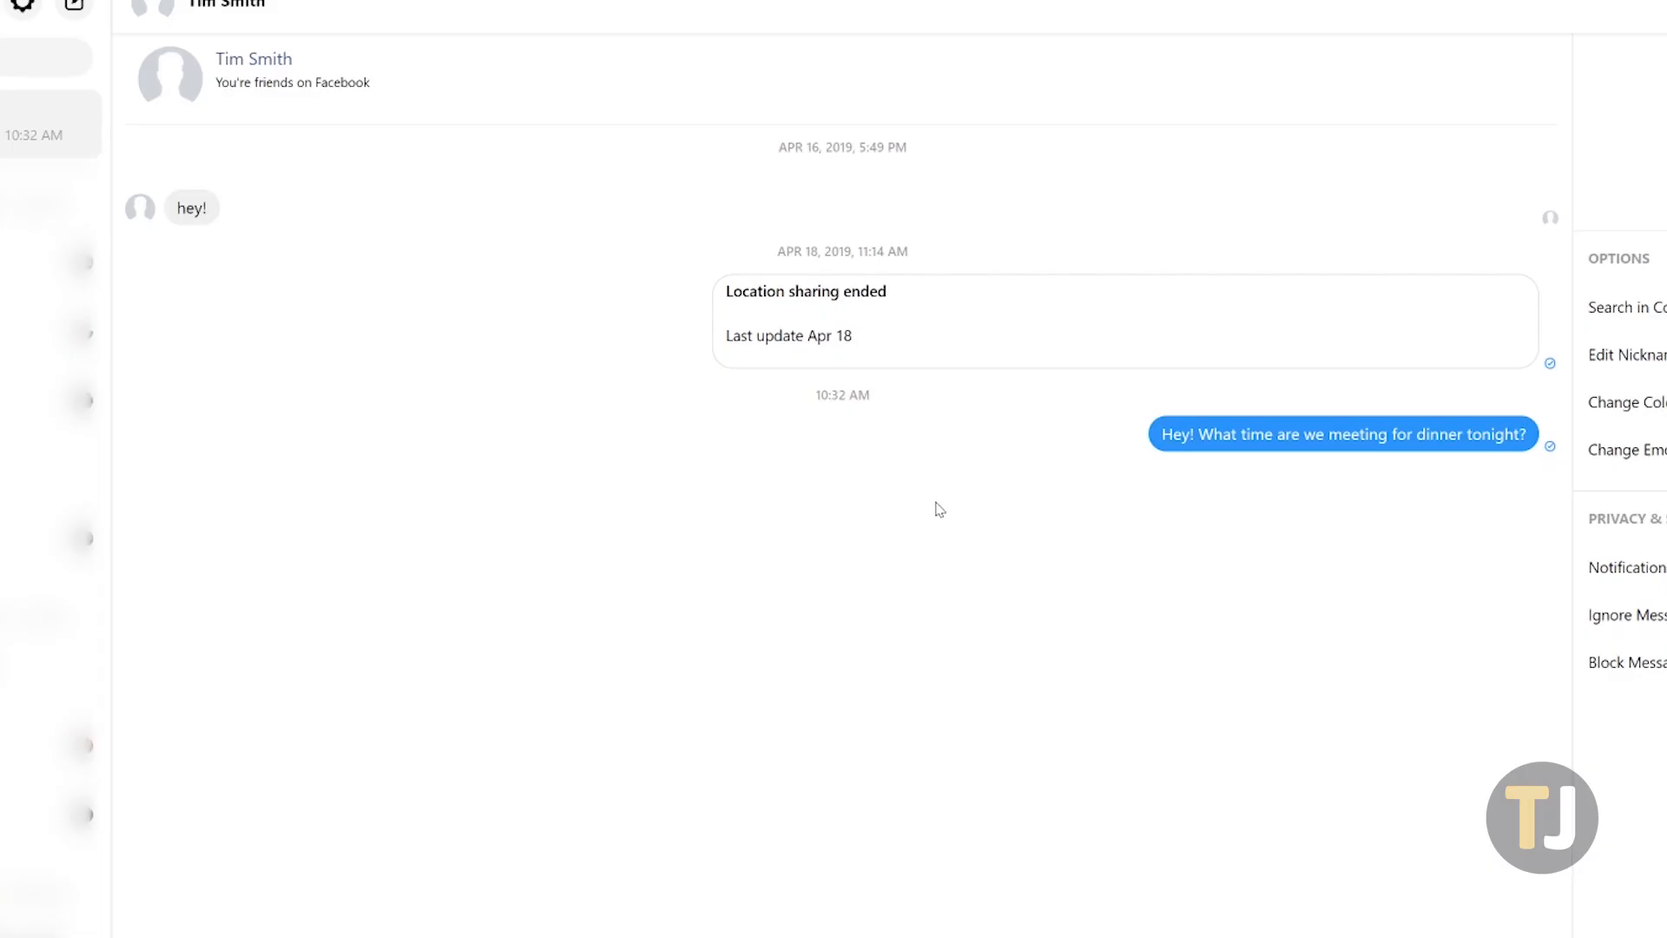
pyautogui.moveTo(1050, 610)
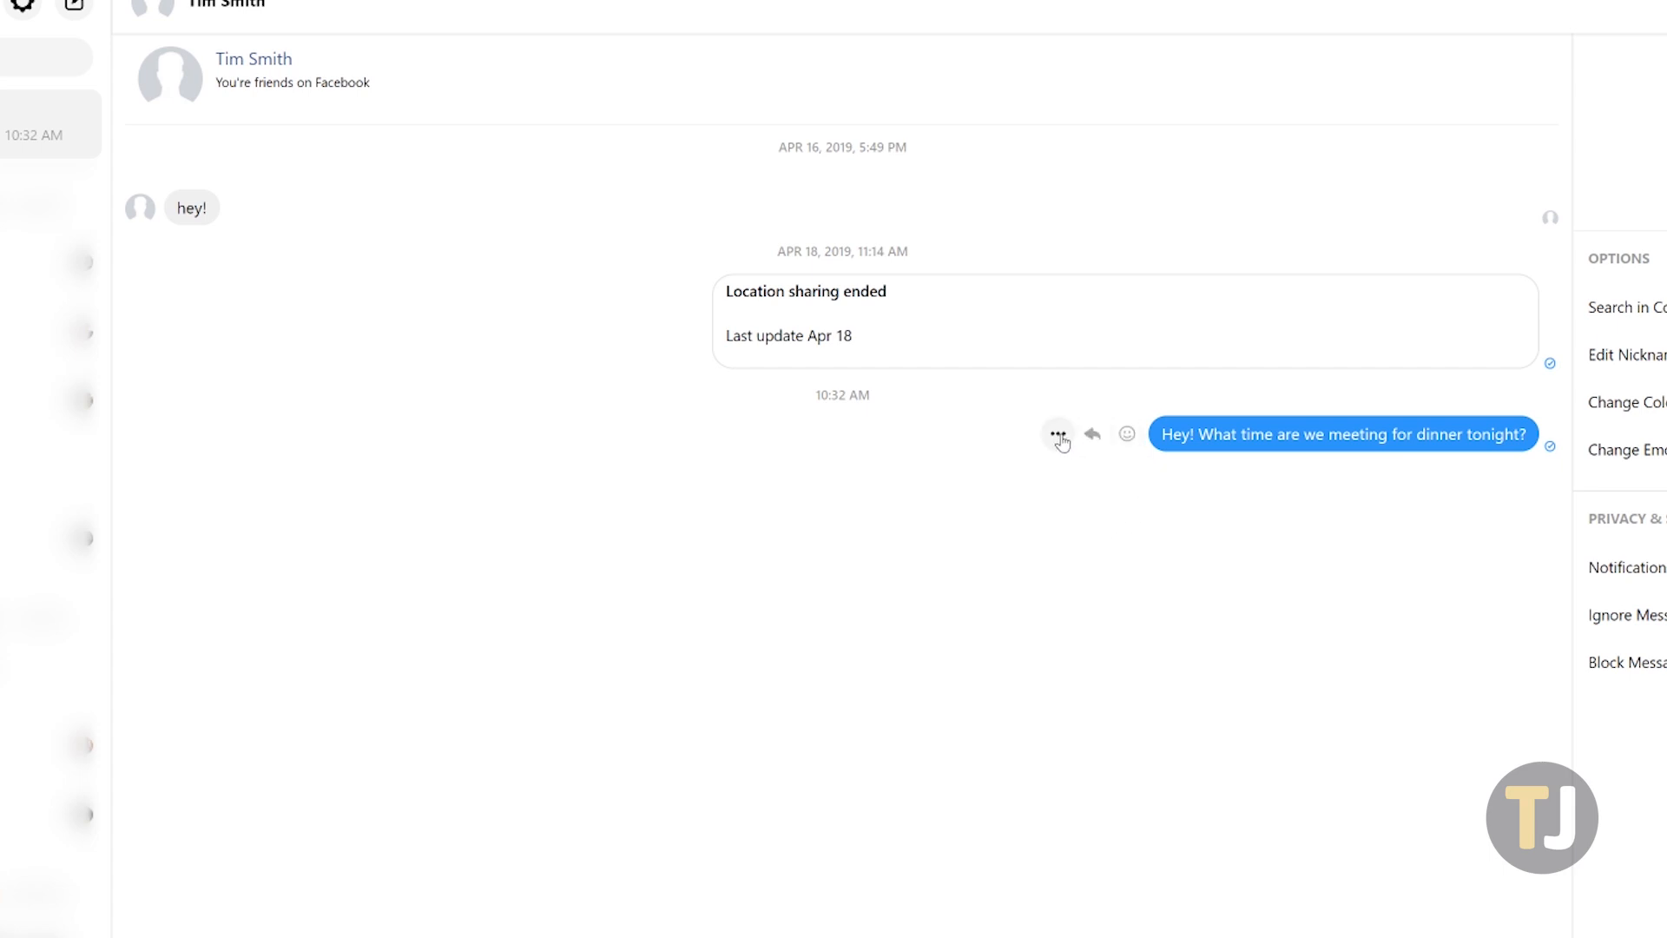
# Remove the dinner question for everyone, leaving a 'You removed a message' notice
pyautogui.click(1057, 434)
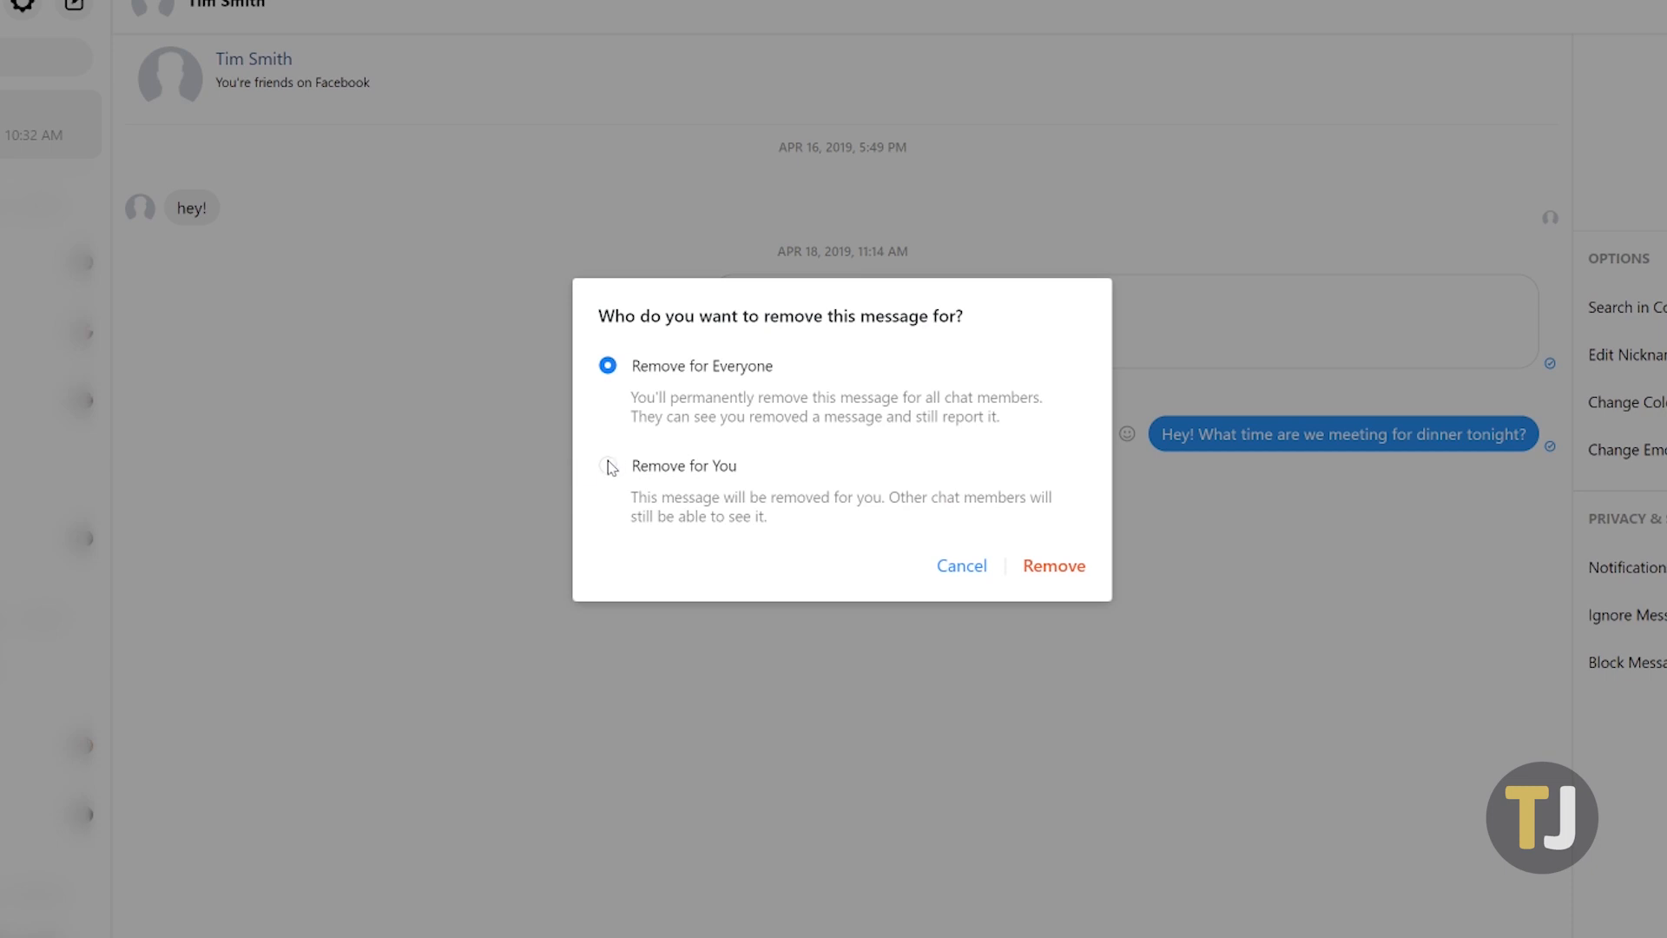
pyautogui.moveTo(751, 375)
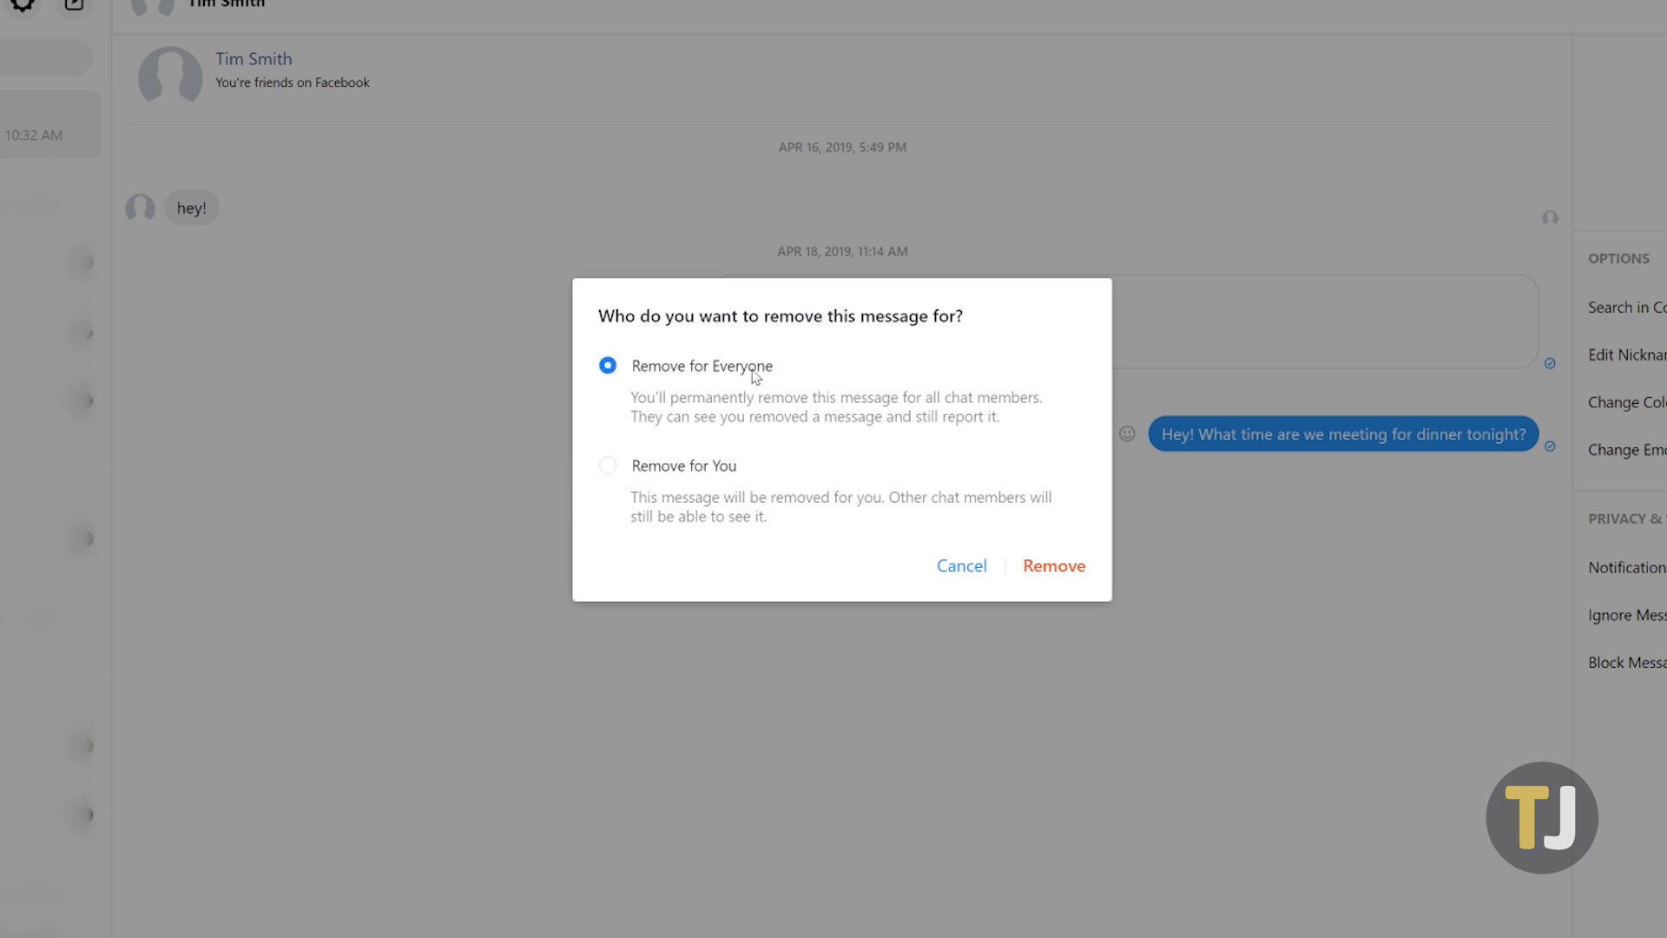
pyautogui.moveTo(1053, 571)
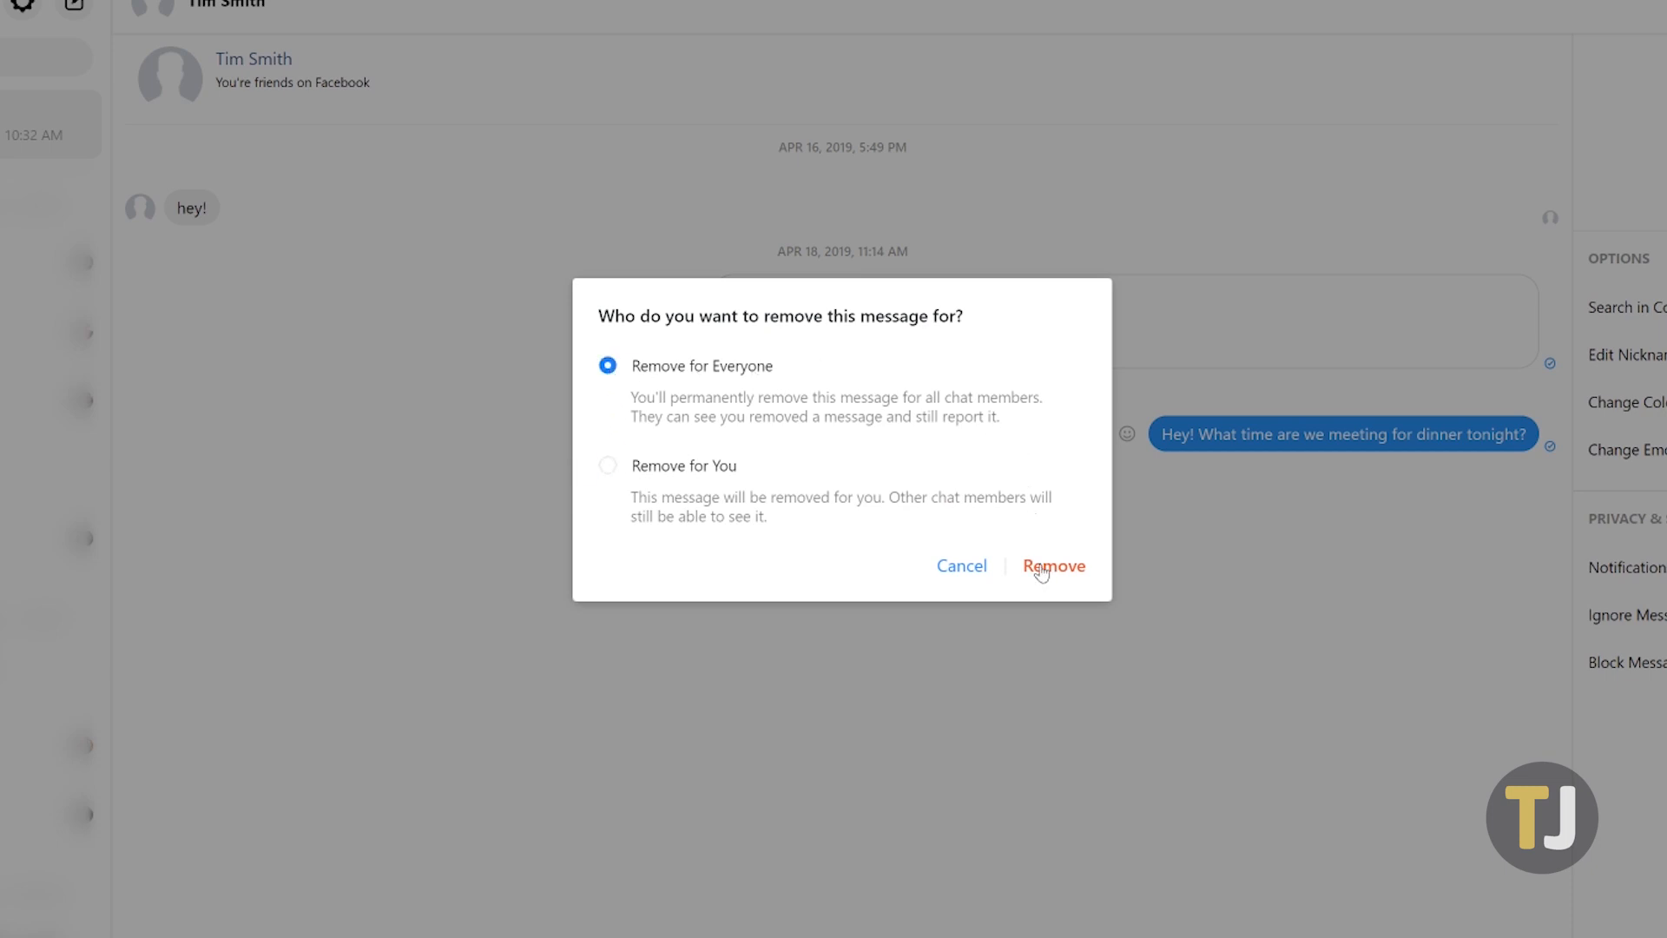
pyautogui.click(1052, 564)
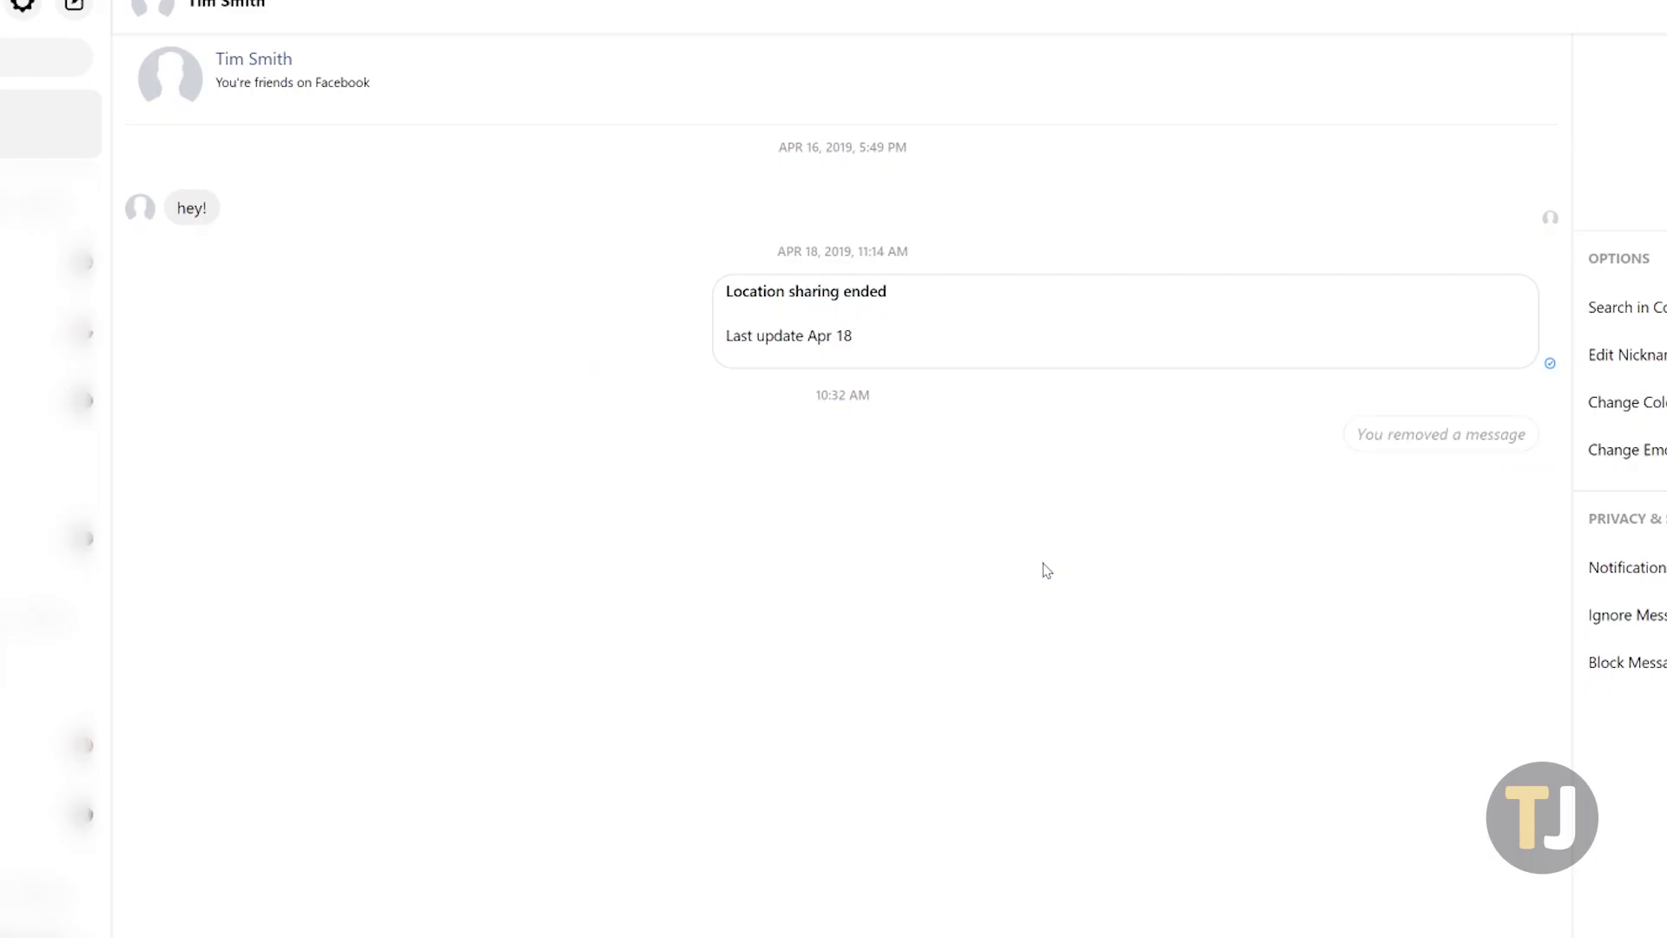
pyautogui.moveTo(1368, 531)
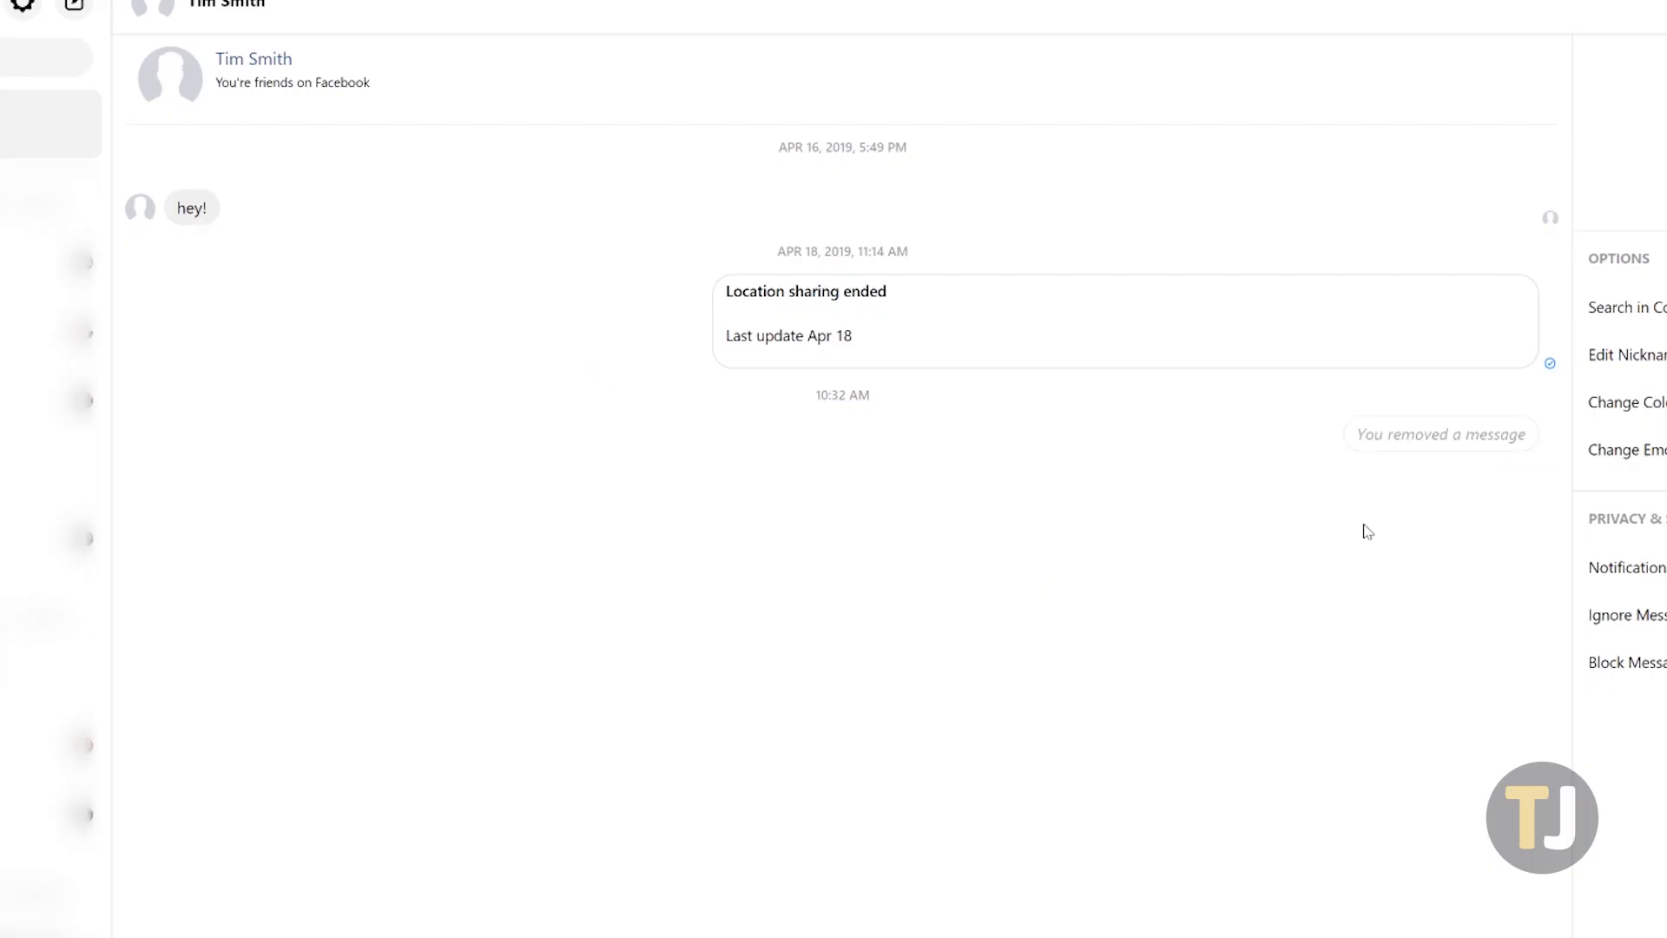
pyautogui.moveTo(1437, 479)
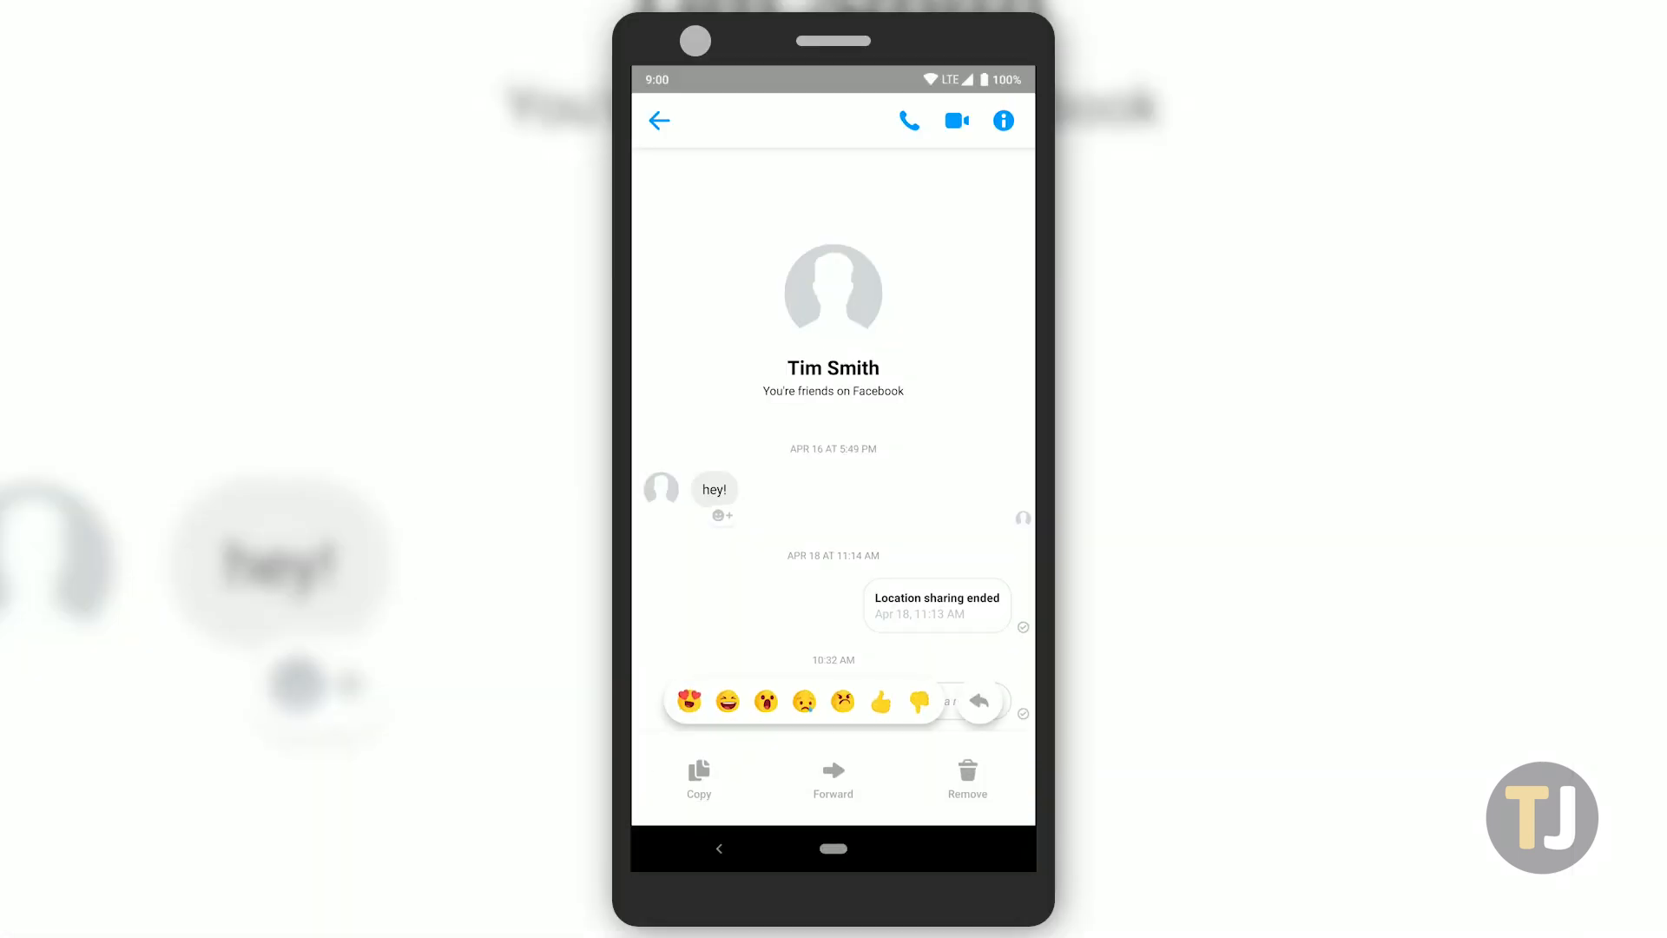
# Remove the long-pressed message and choose who it is removed for on mobile
pyautogui.click(966, 776)
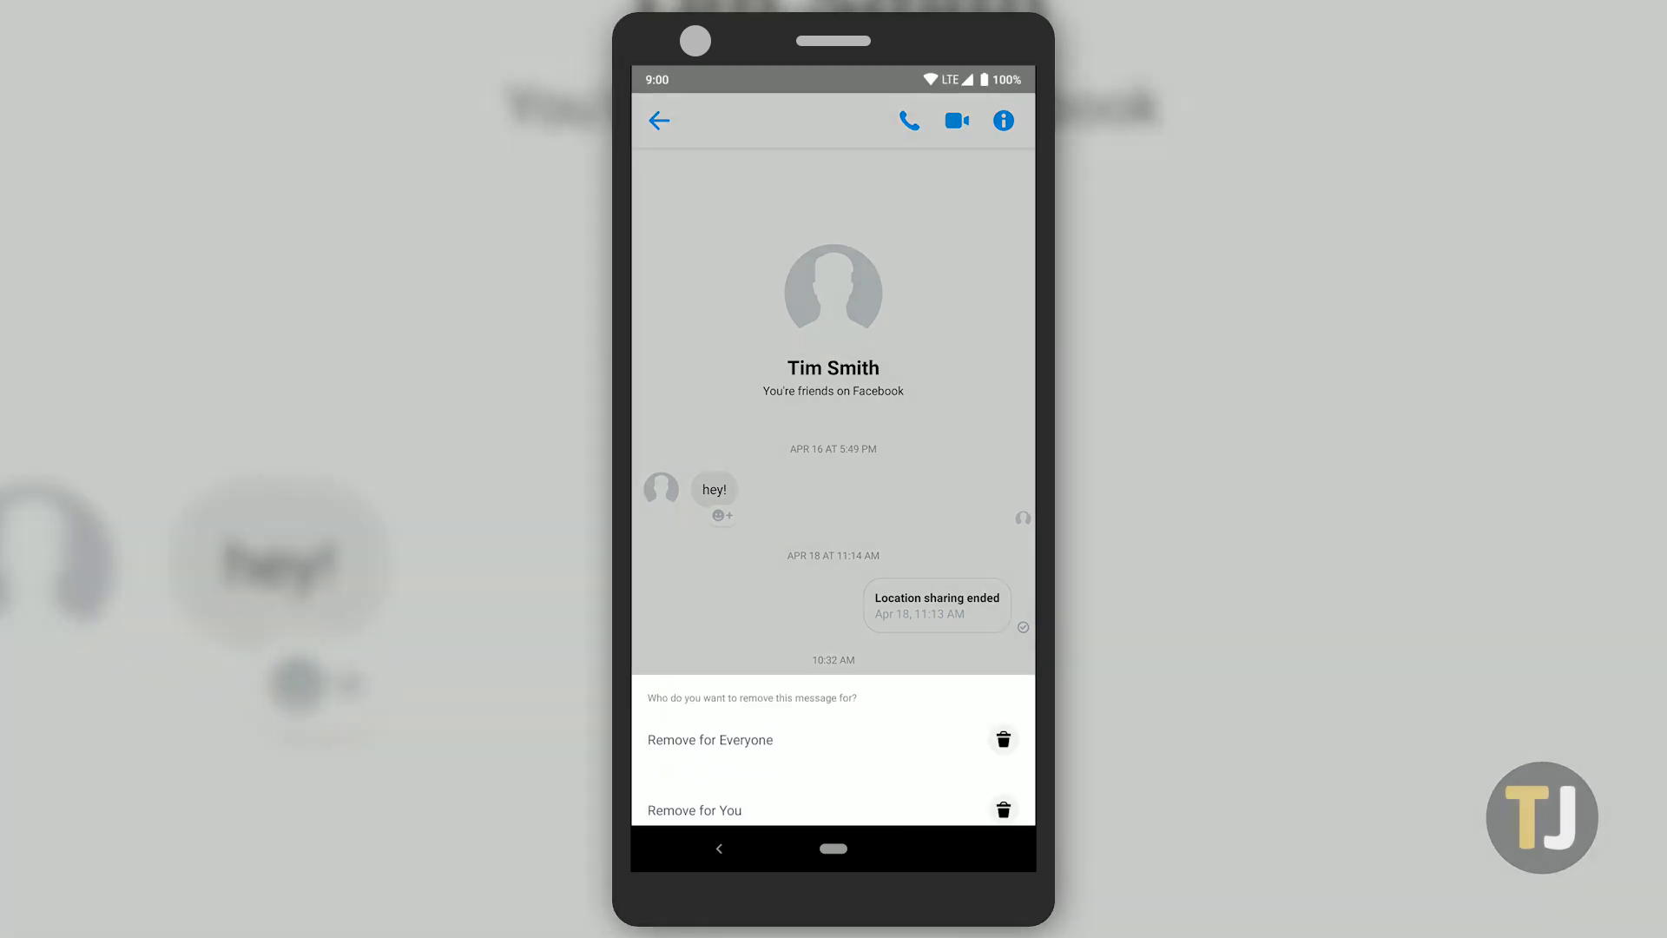
pyautogui.click(709, 740)
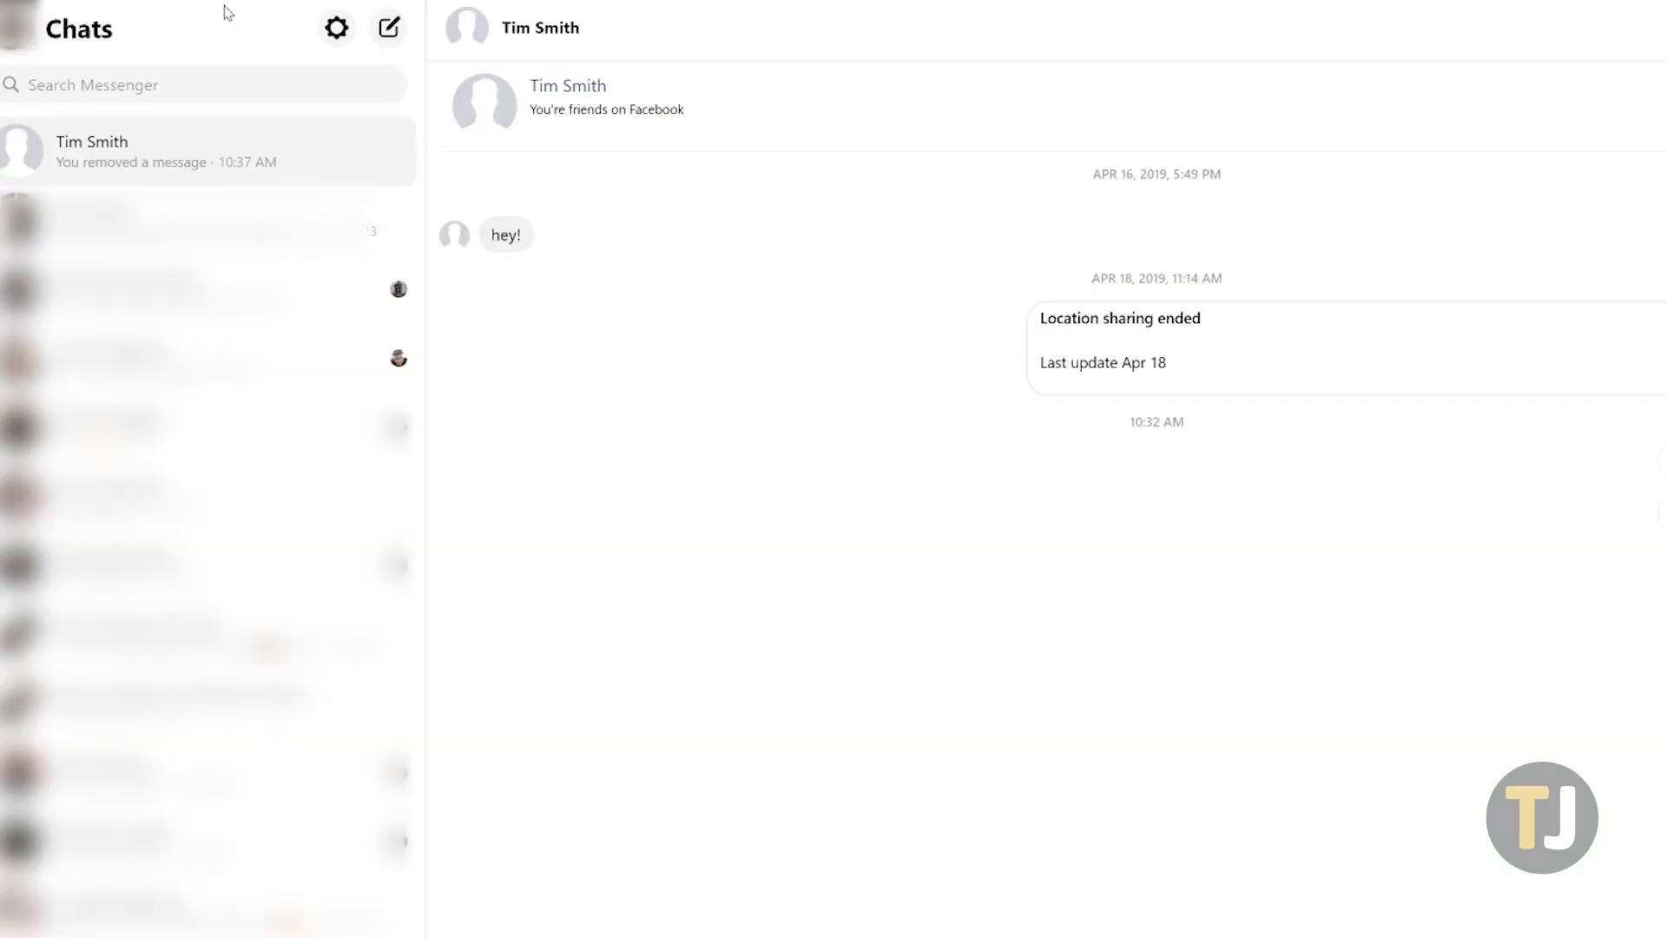
pyautogui.moveTo(396, 158)
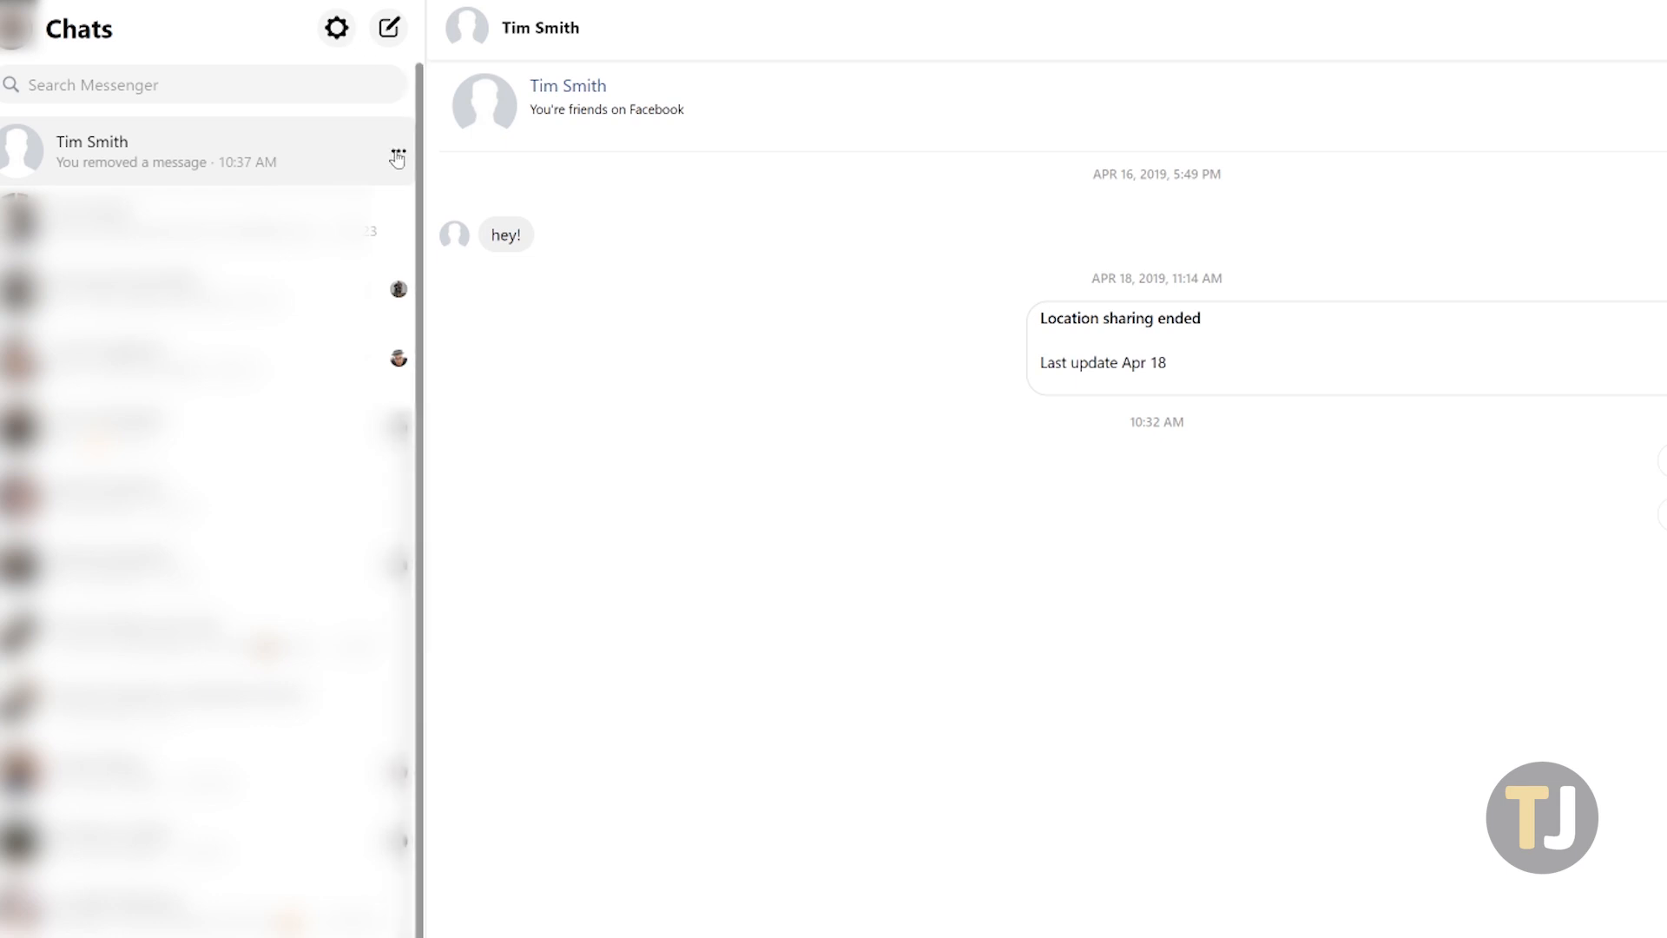
pyautogui.click(398, 151)
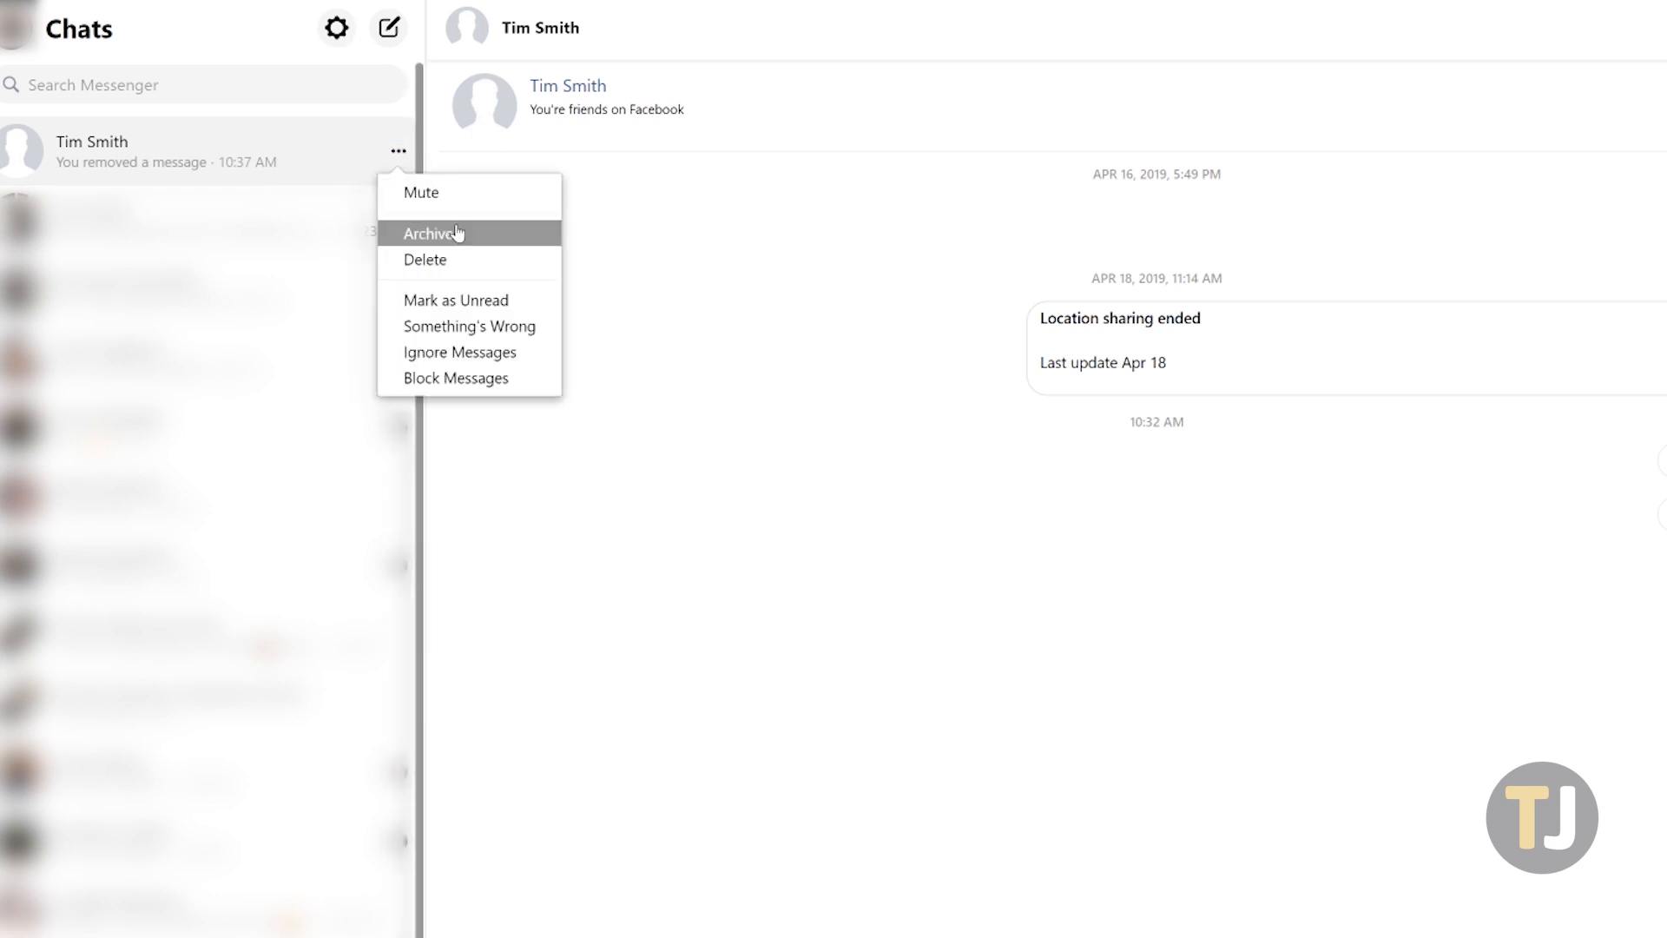
pyautogui.click(424, 259)
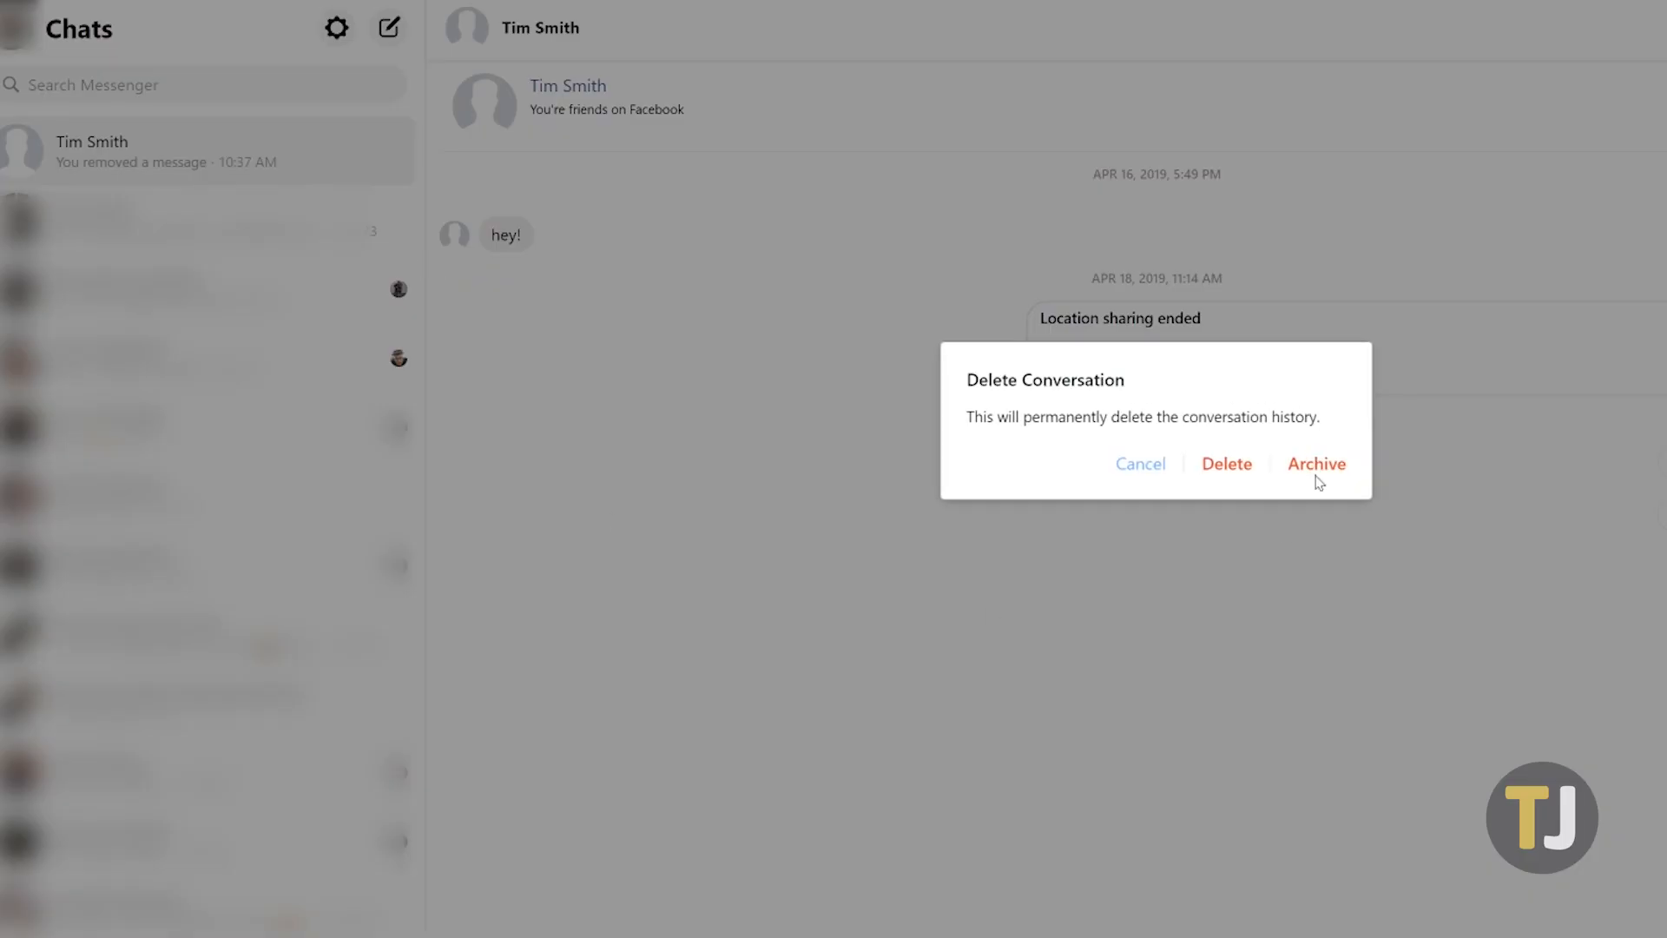
pyautogui.moveTo(1285, 472)
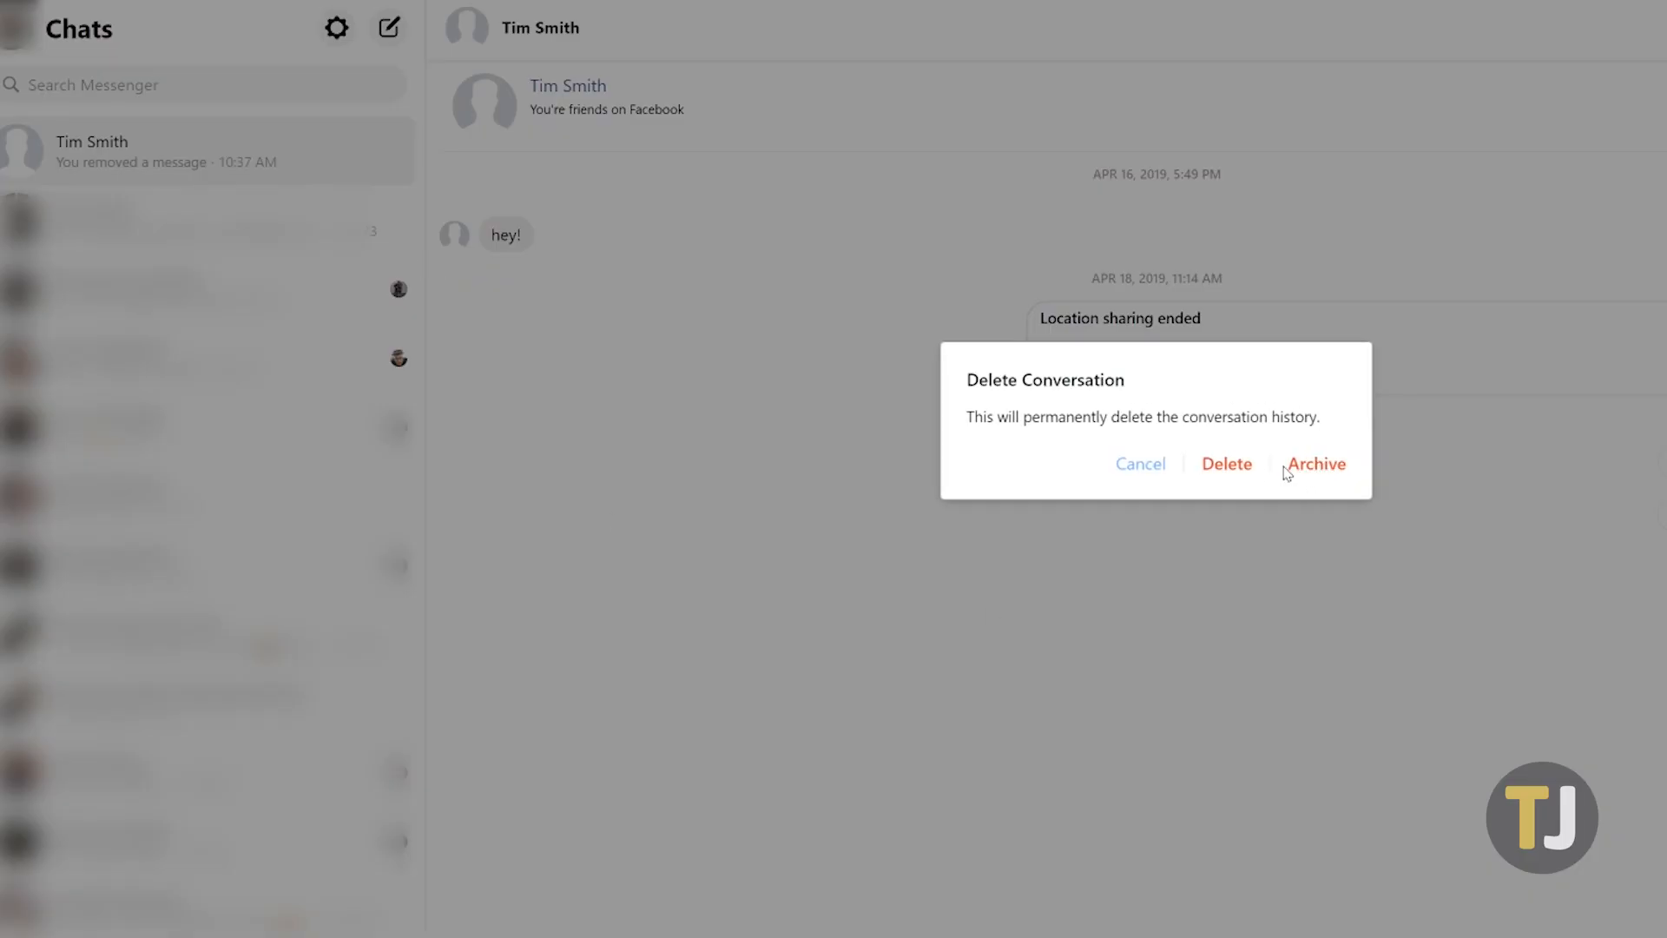
pyautogui.moveTo(1226, 470)
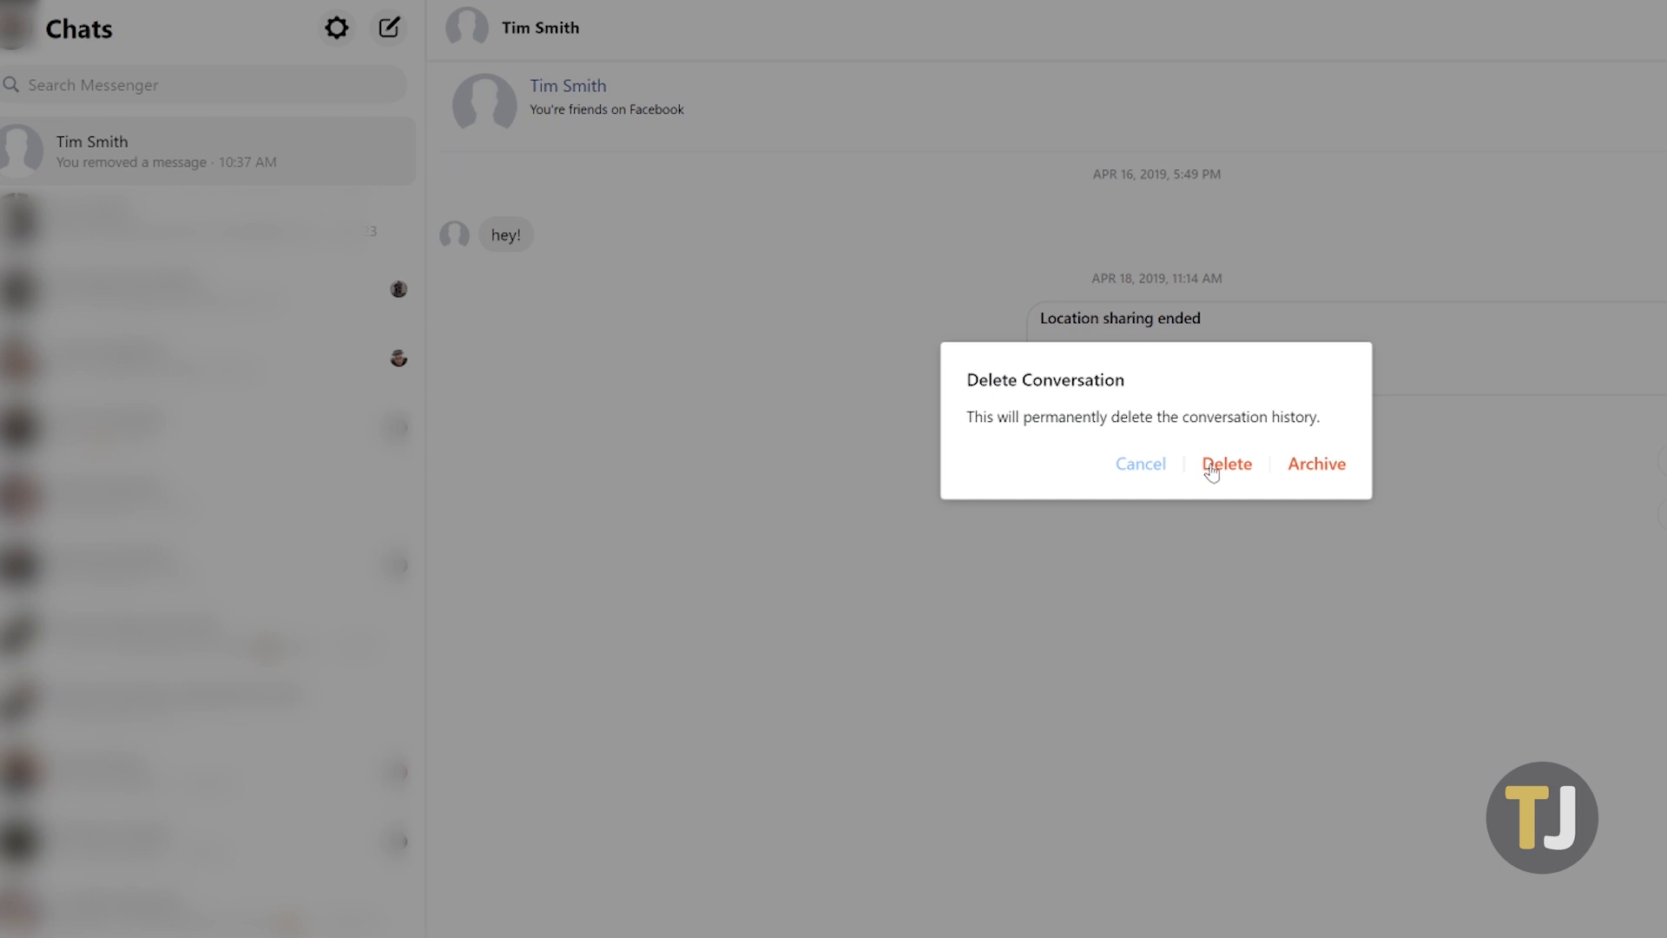
pyautogui.moveTo(1220, 471)
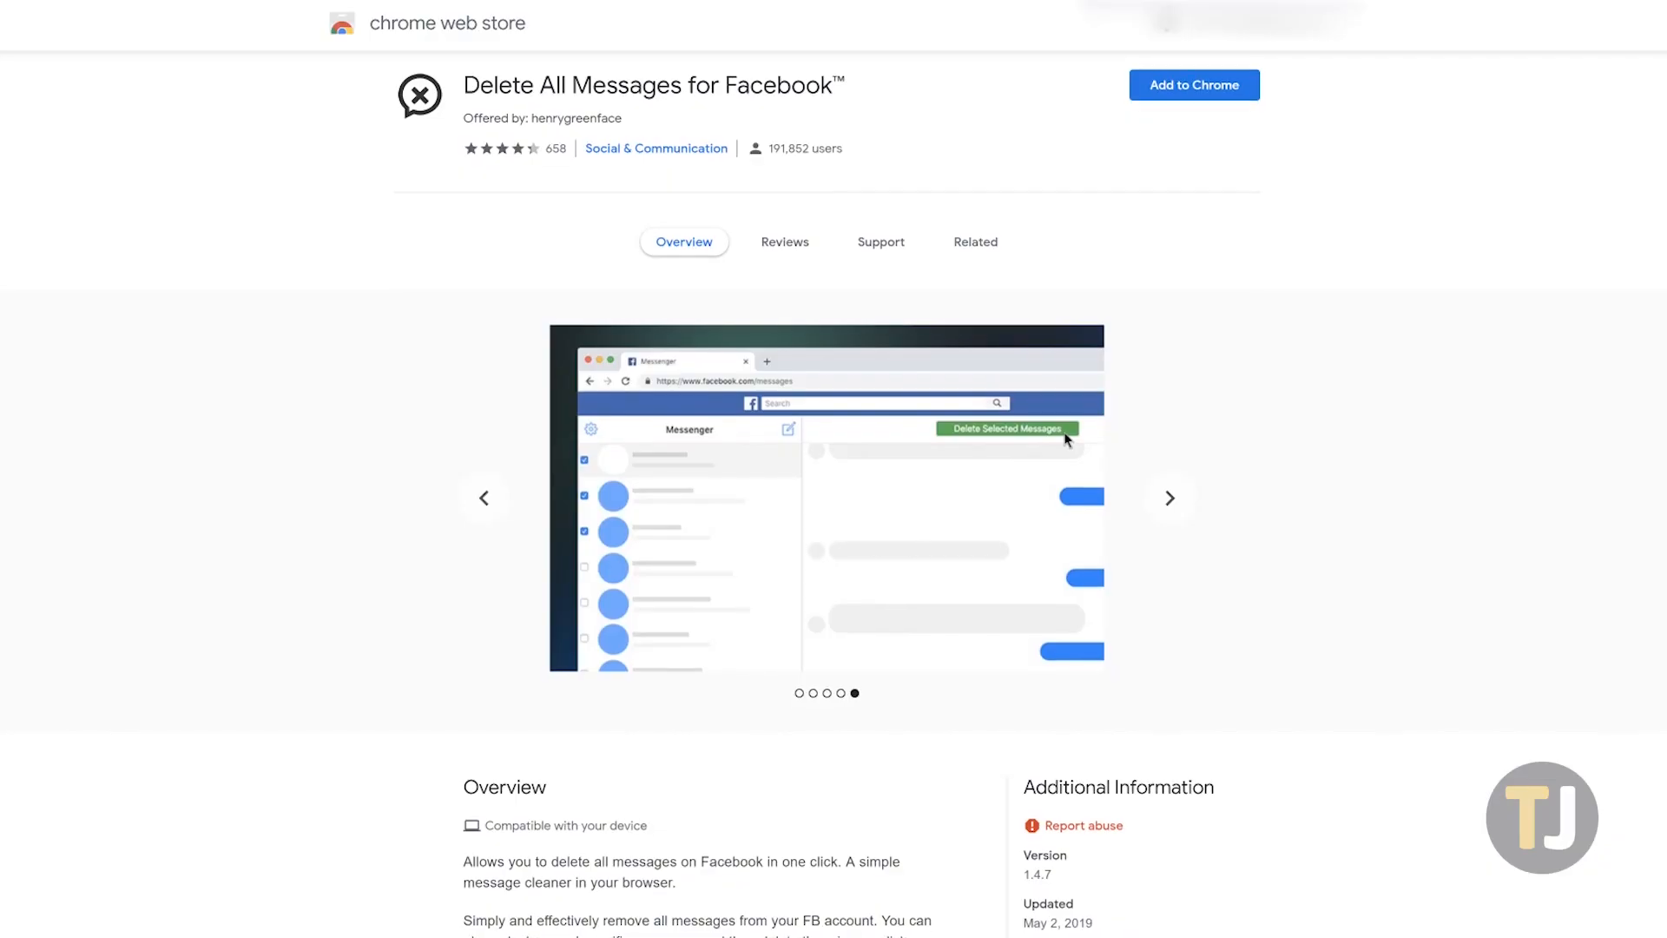
# Add the Delete All Messages for Facebook extension to Chrome from its store page
pyautogui.scroll(-3)
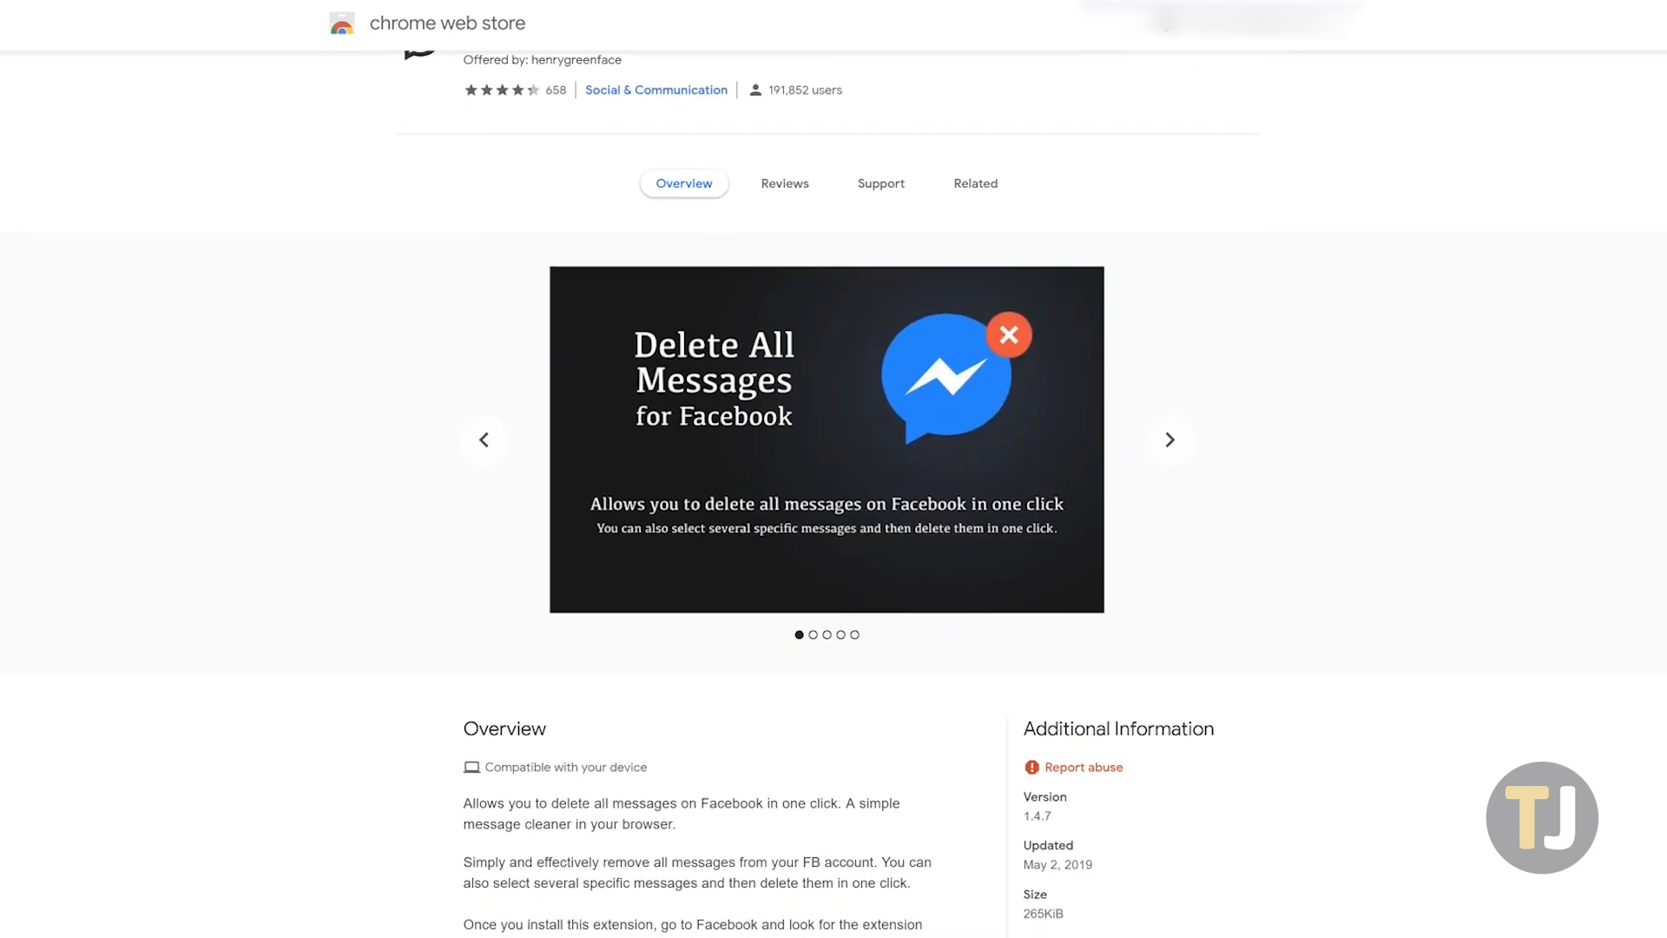
pyautogui.scroll(-3)
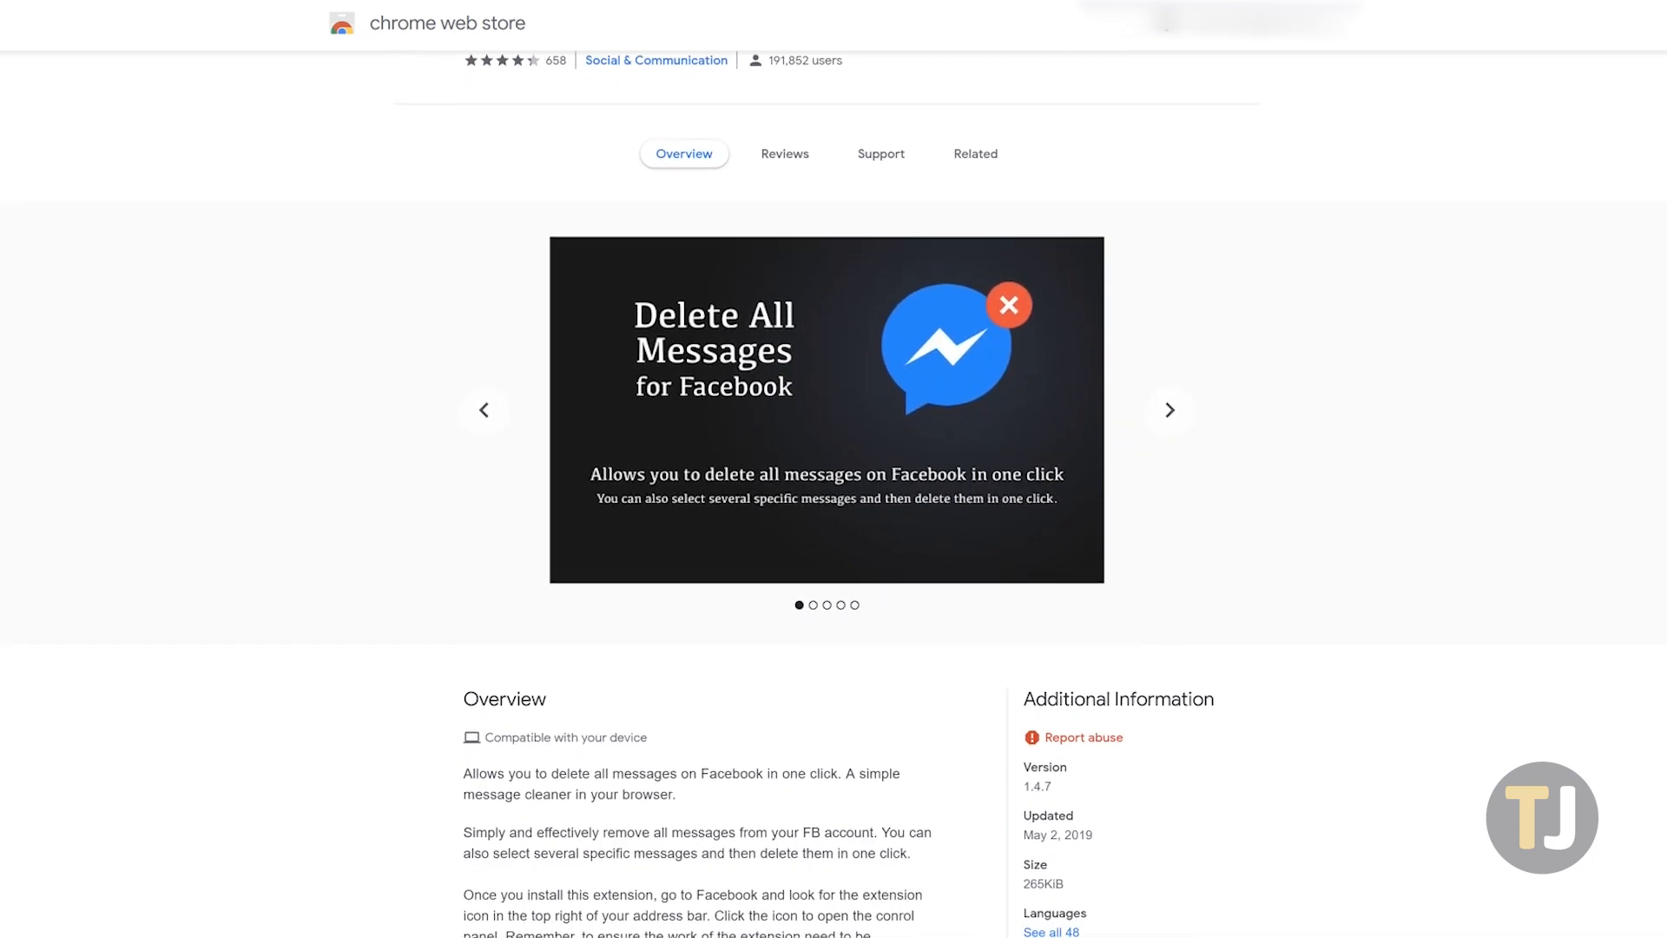
pyautogui.click(1205, 101)
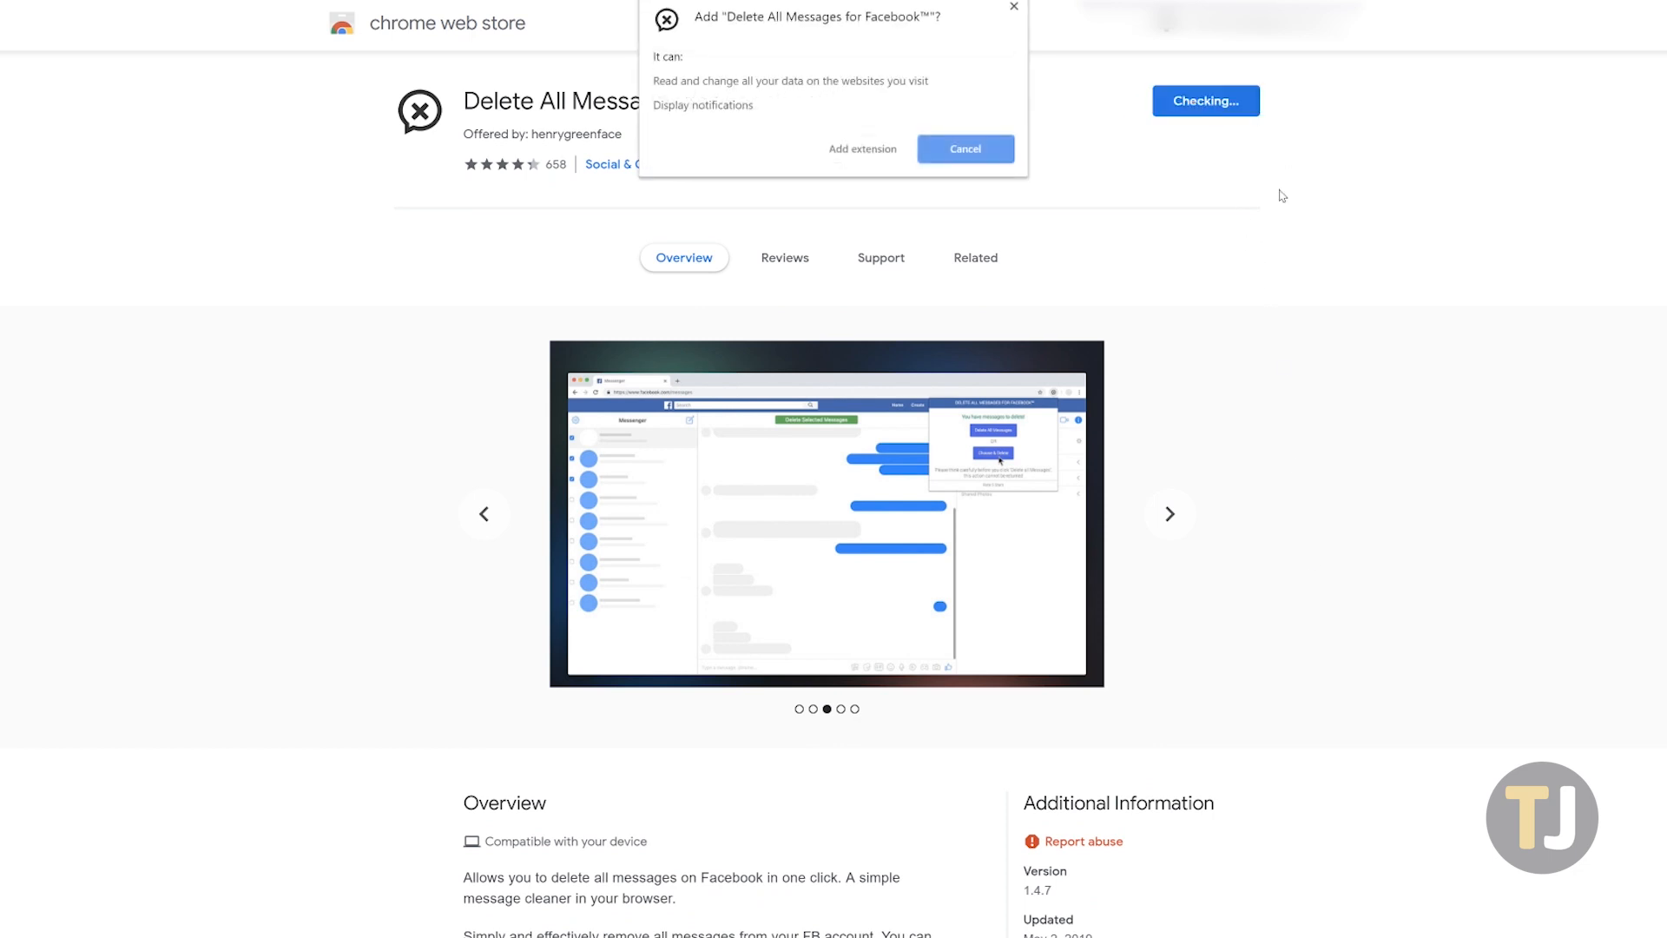
pyautogui.click(964, 148)
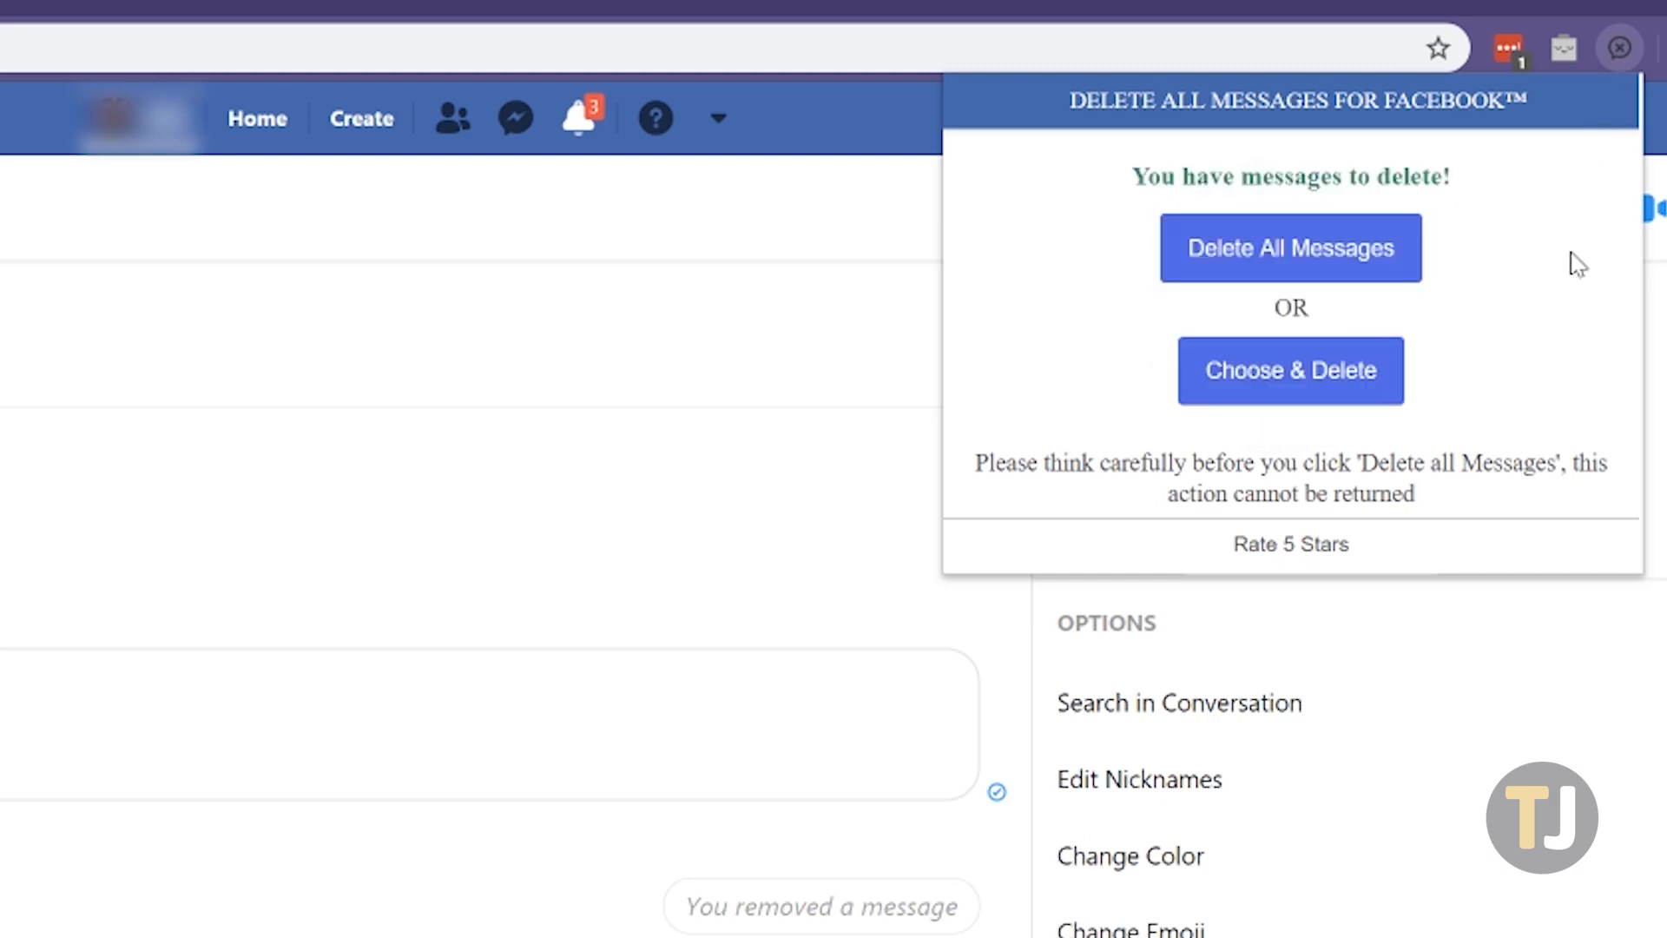
pyautogui.moveTo(1351, 321)
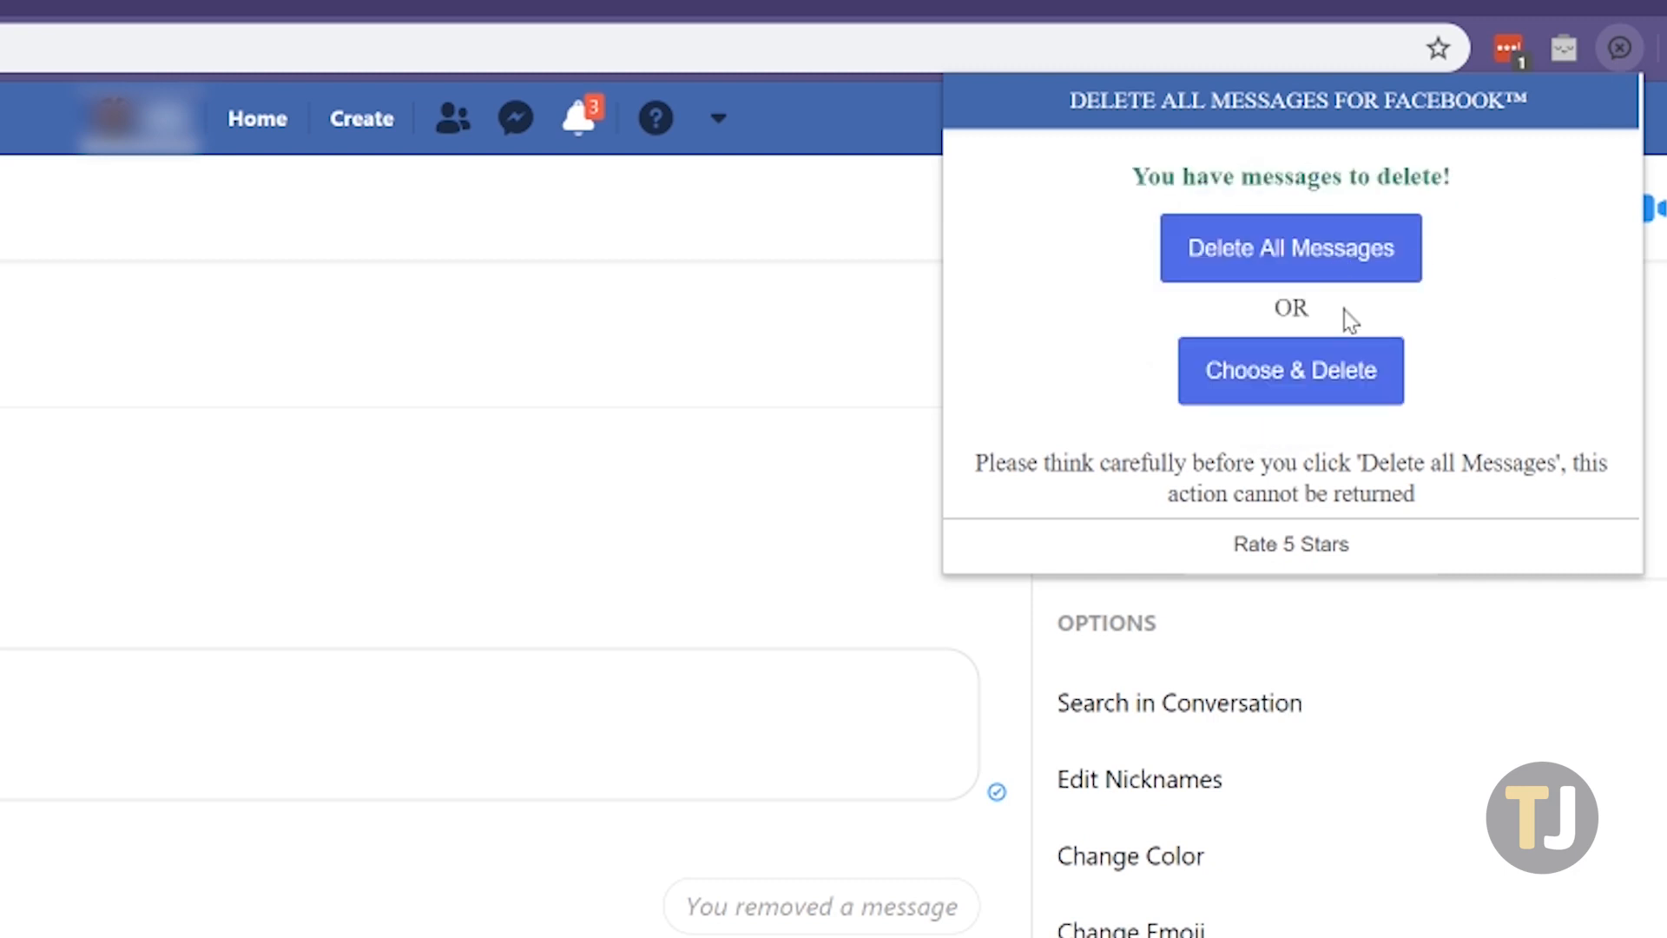
pyautogui.moveTo(1347, 340)
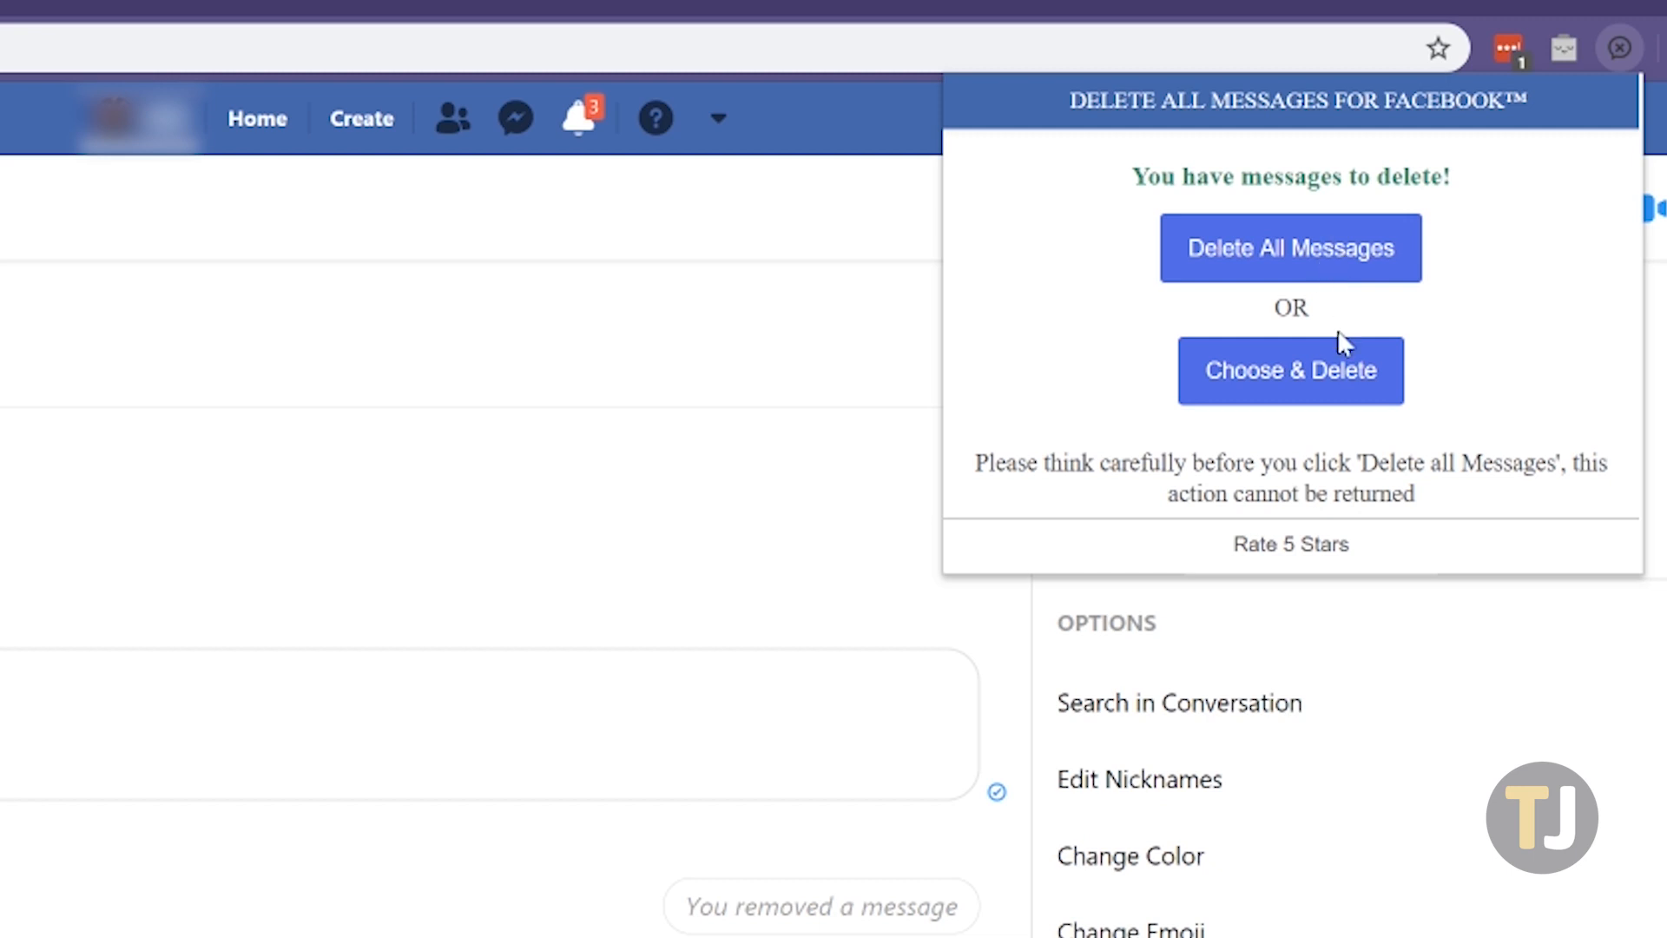